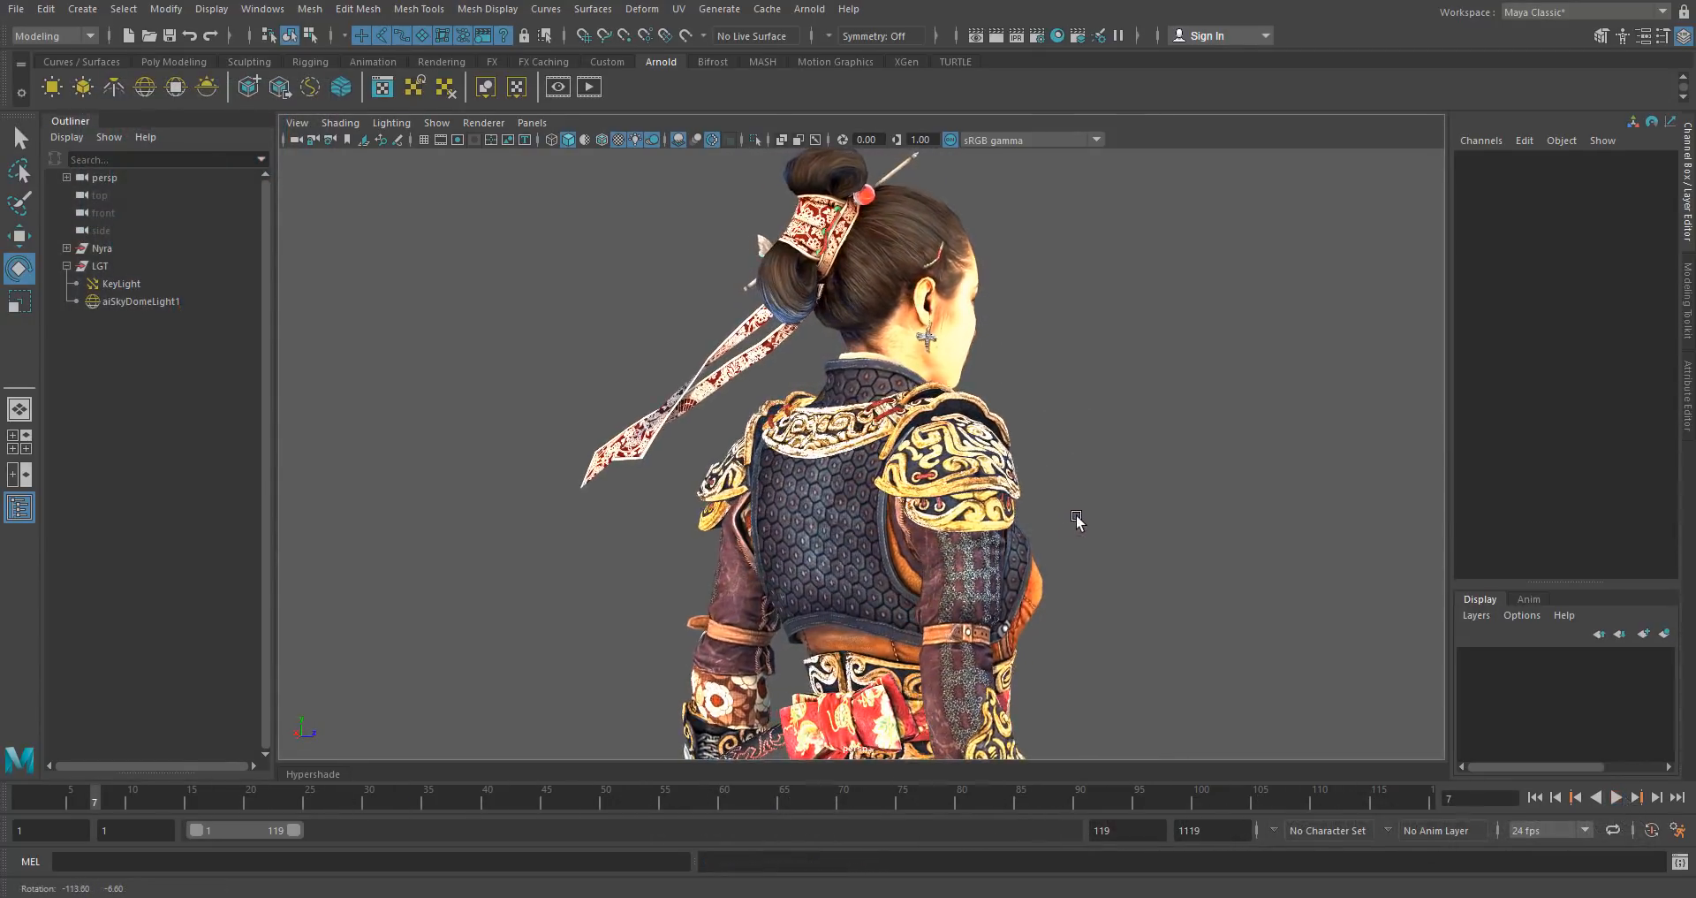
# - Orbit around the samurai character, then open the body_n.tga normal map to inspect it
pyautogui.moveTo(1076, 522); pyautogui.dragTo(1138, 525)
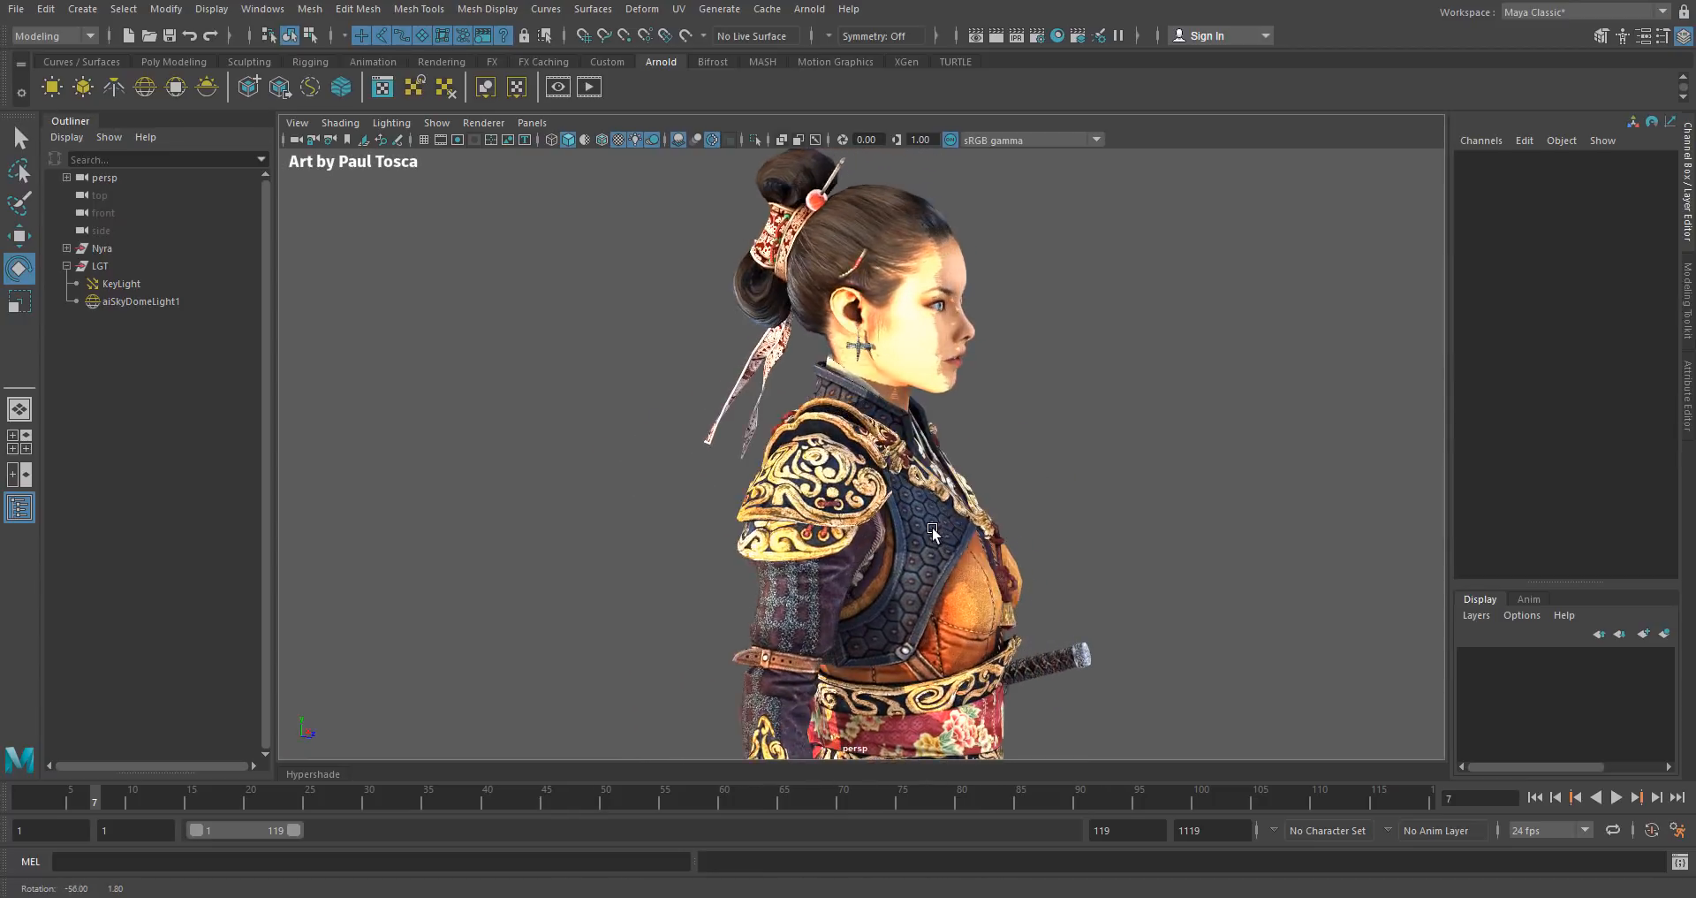
pyautogui.moveTo(930, 530); pyautogui.dragTo(838, 574)
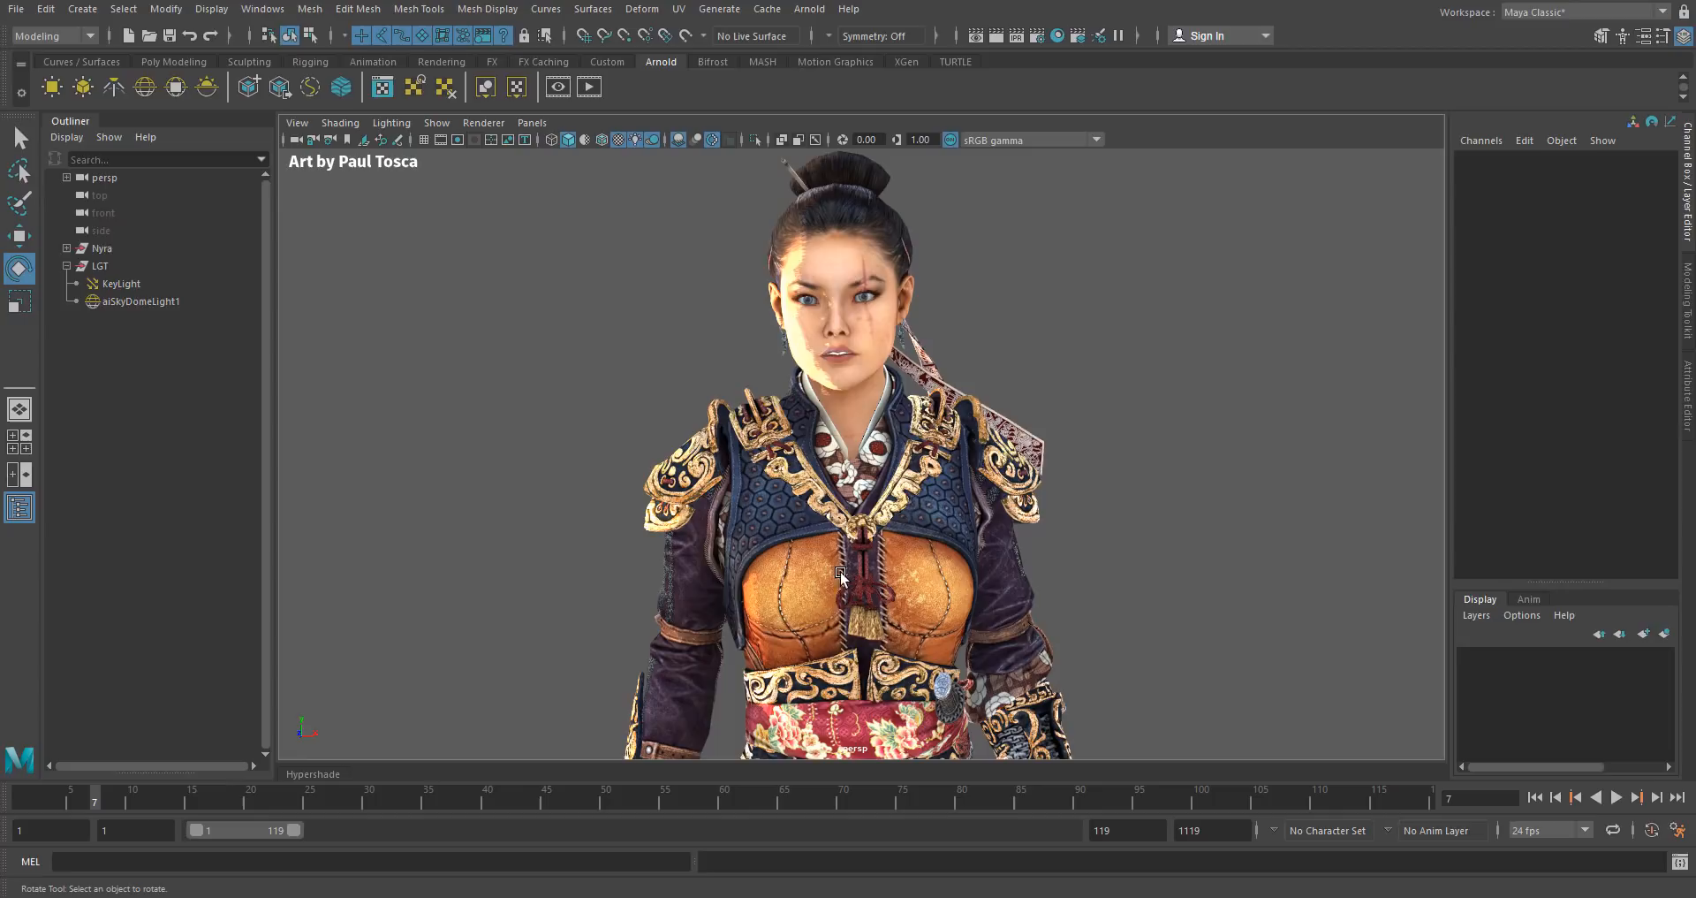
pyautogui.moveTo(842, 573); pyautogui.dragTo(1002, 513)
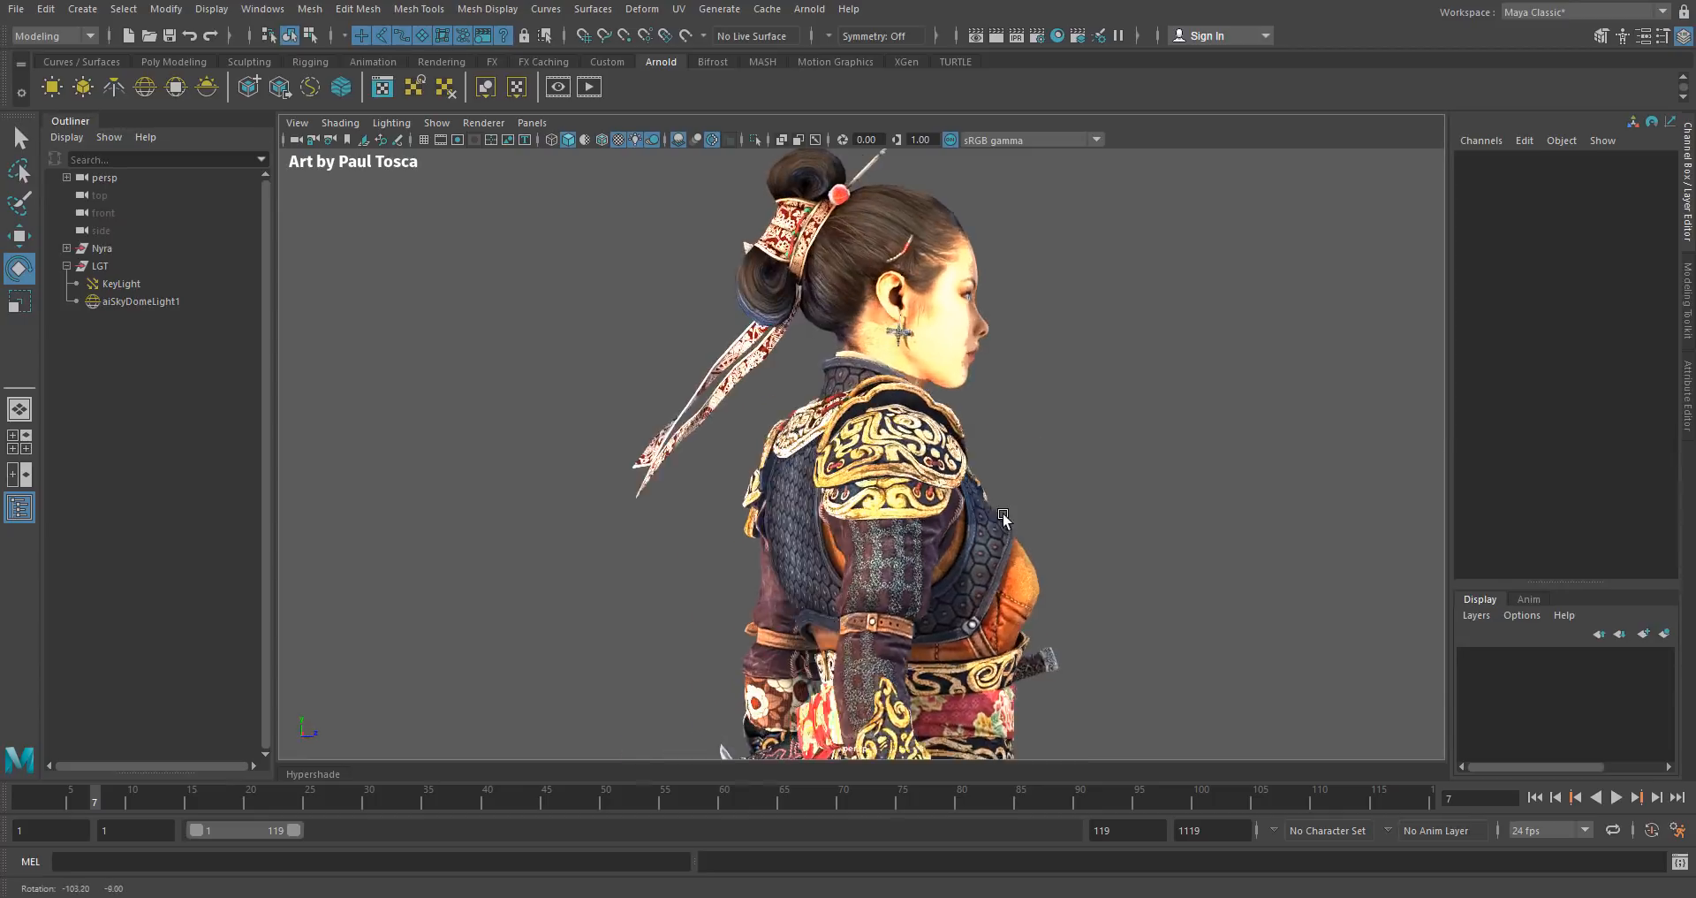
pyautogui.moveTo(1001, 513); pyautogui.dragTo(1036, 531)
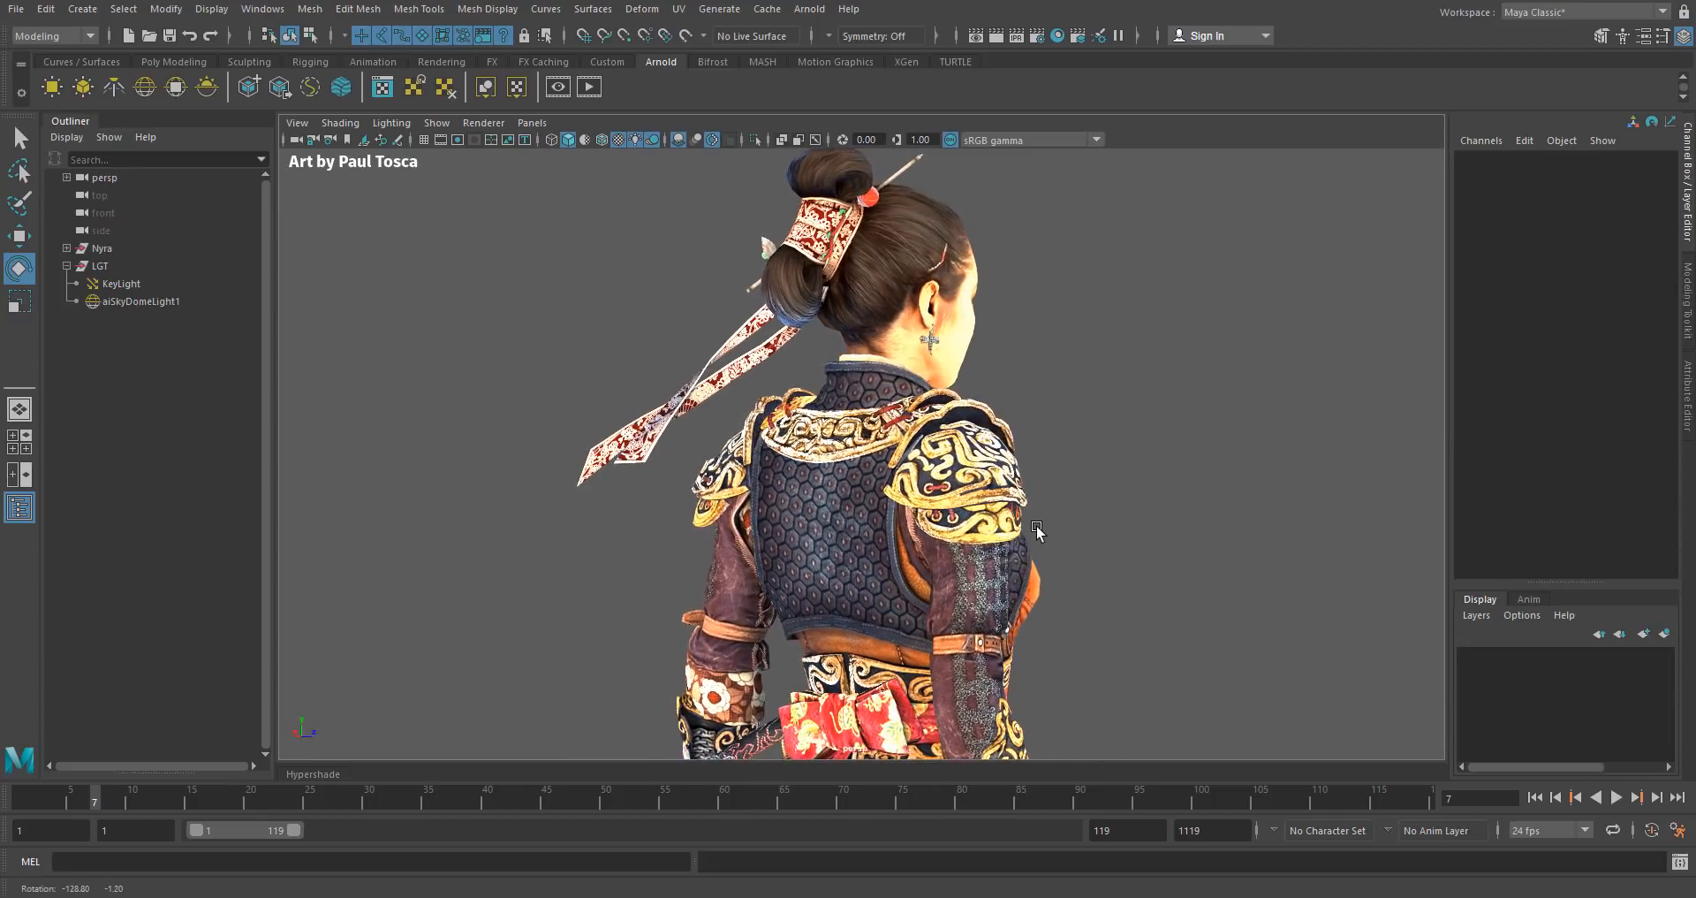
pyautogui.moveTo(1038, 530); pyautogui.dragTo(703, 530)
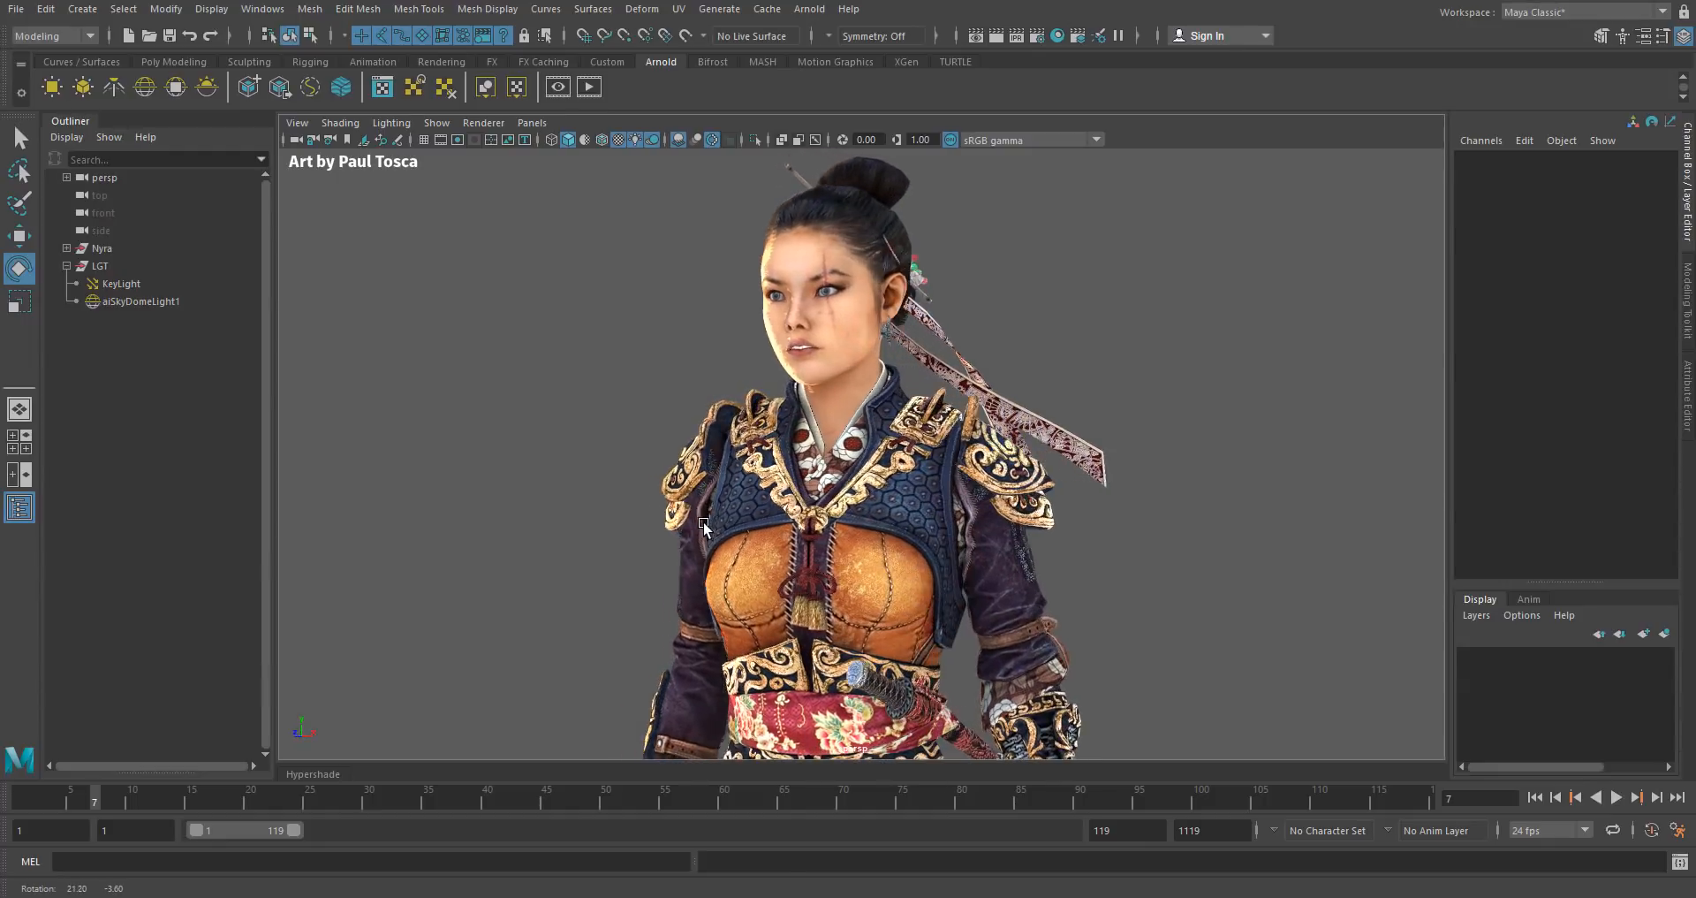
pyautogui.moveTo(703, 528); pyautogui.dragTo(849, 391)
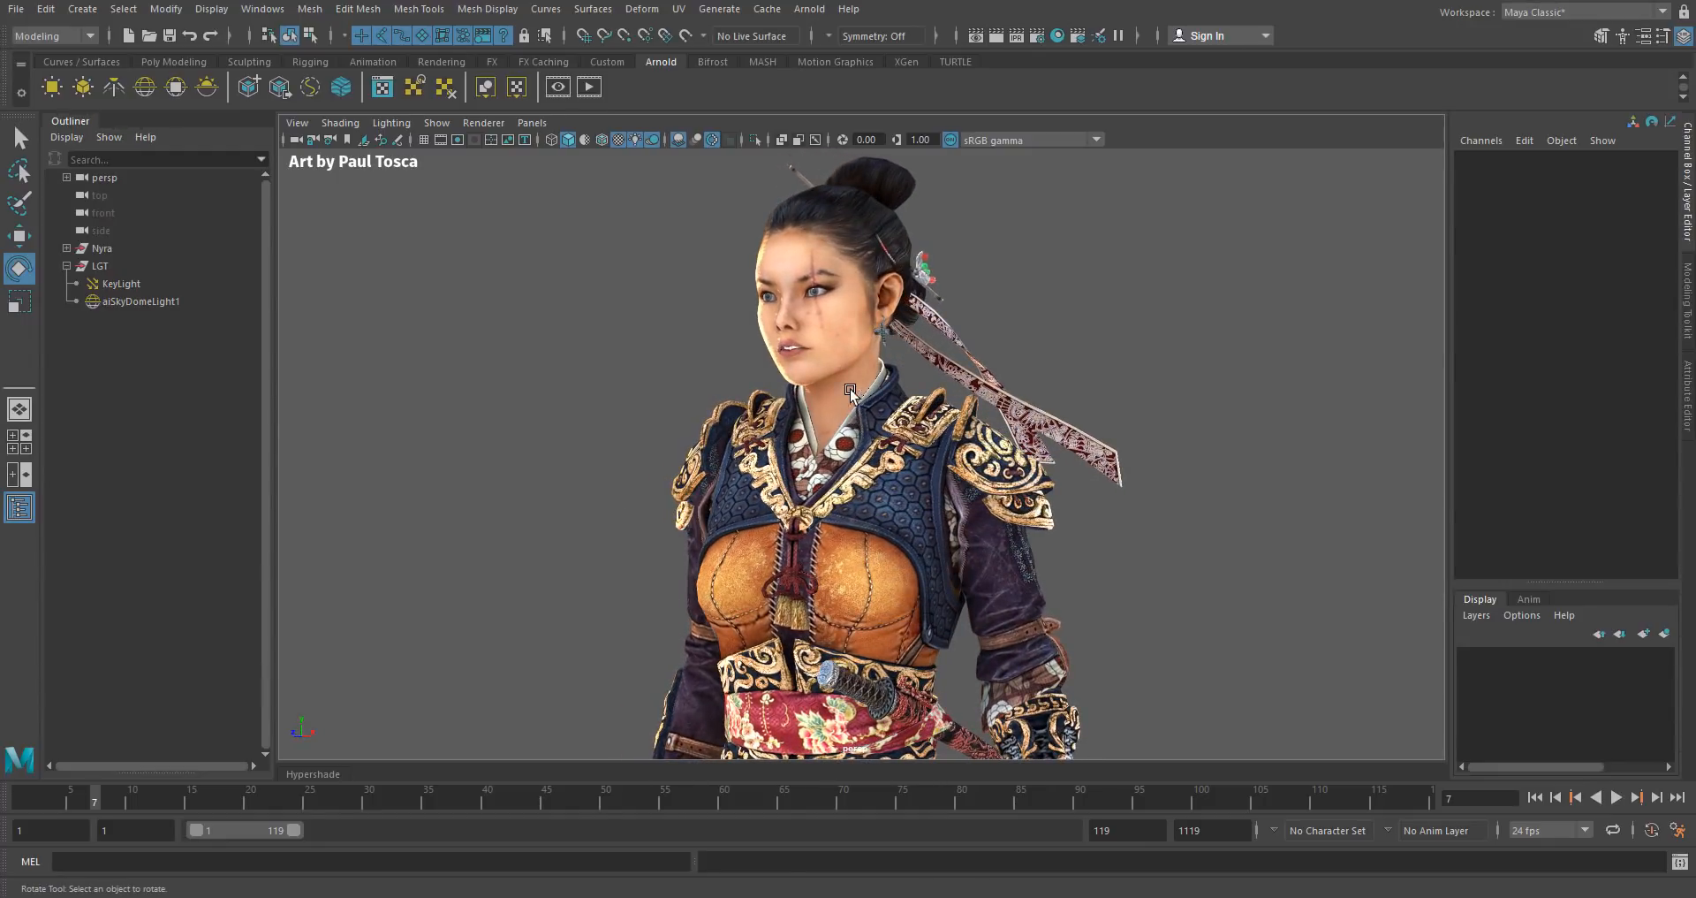
pyautogui.moveTo(866, 405)
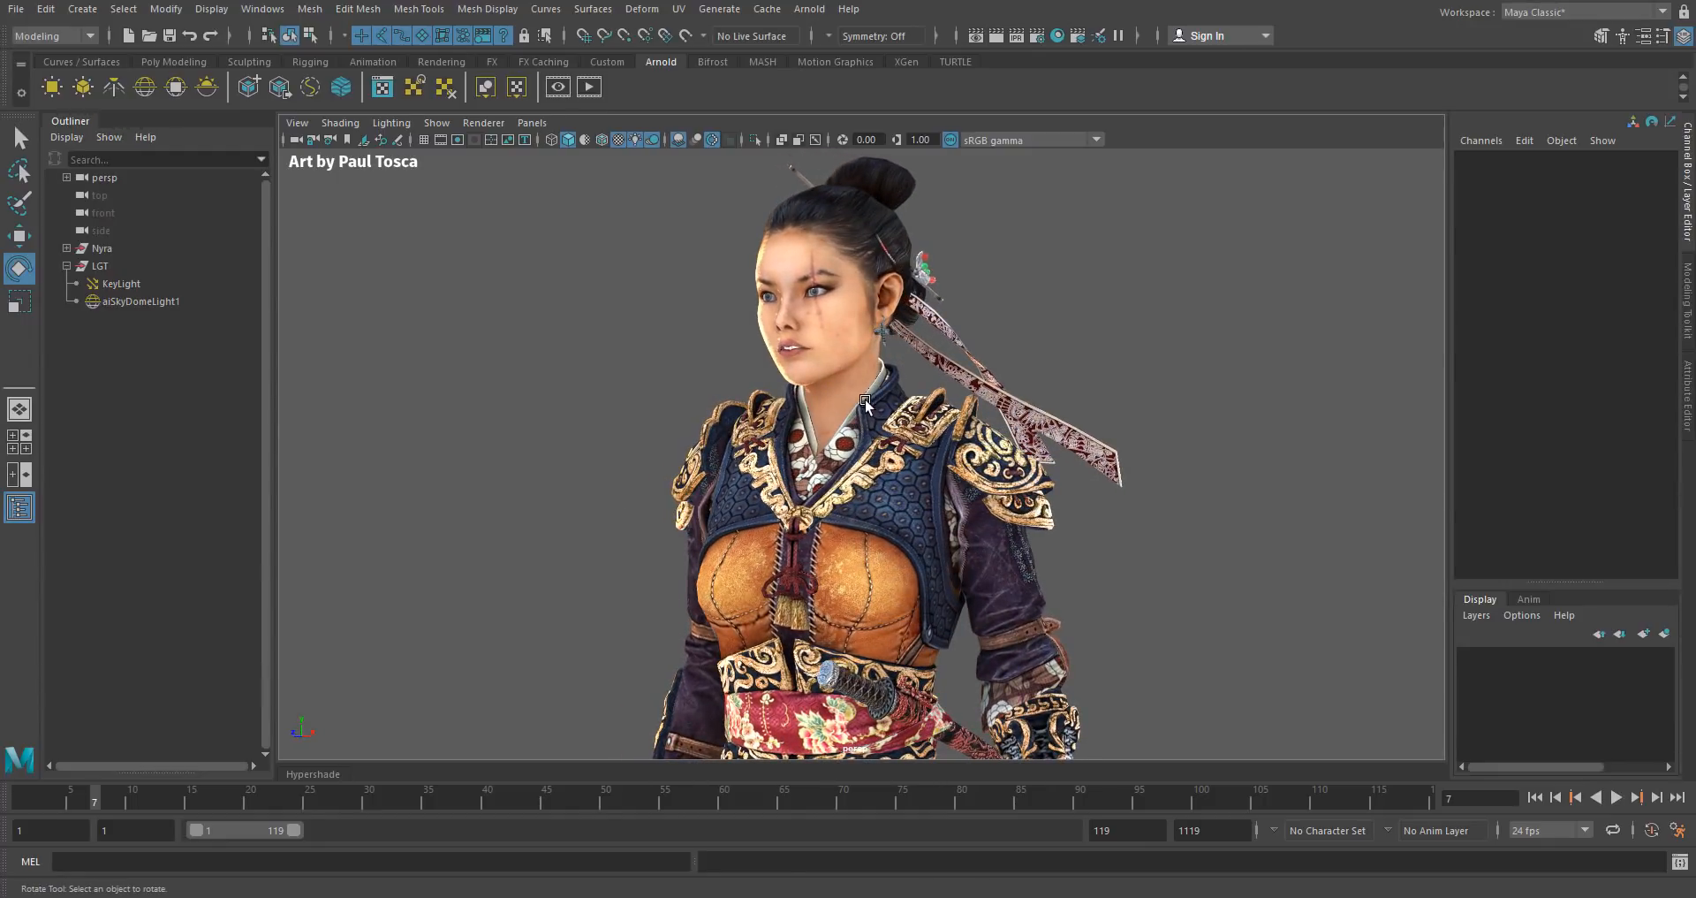
pyautogui.moveTo(916, 303)
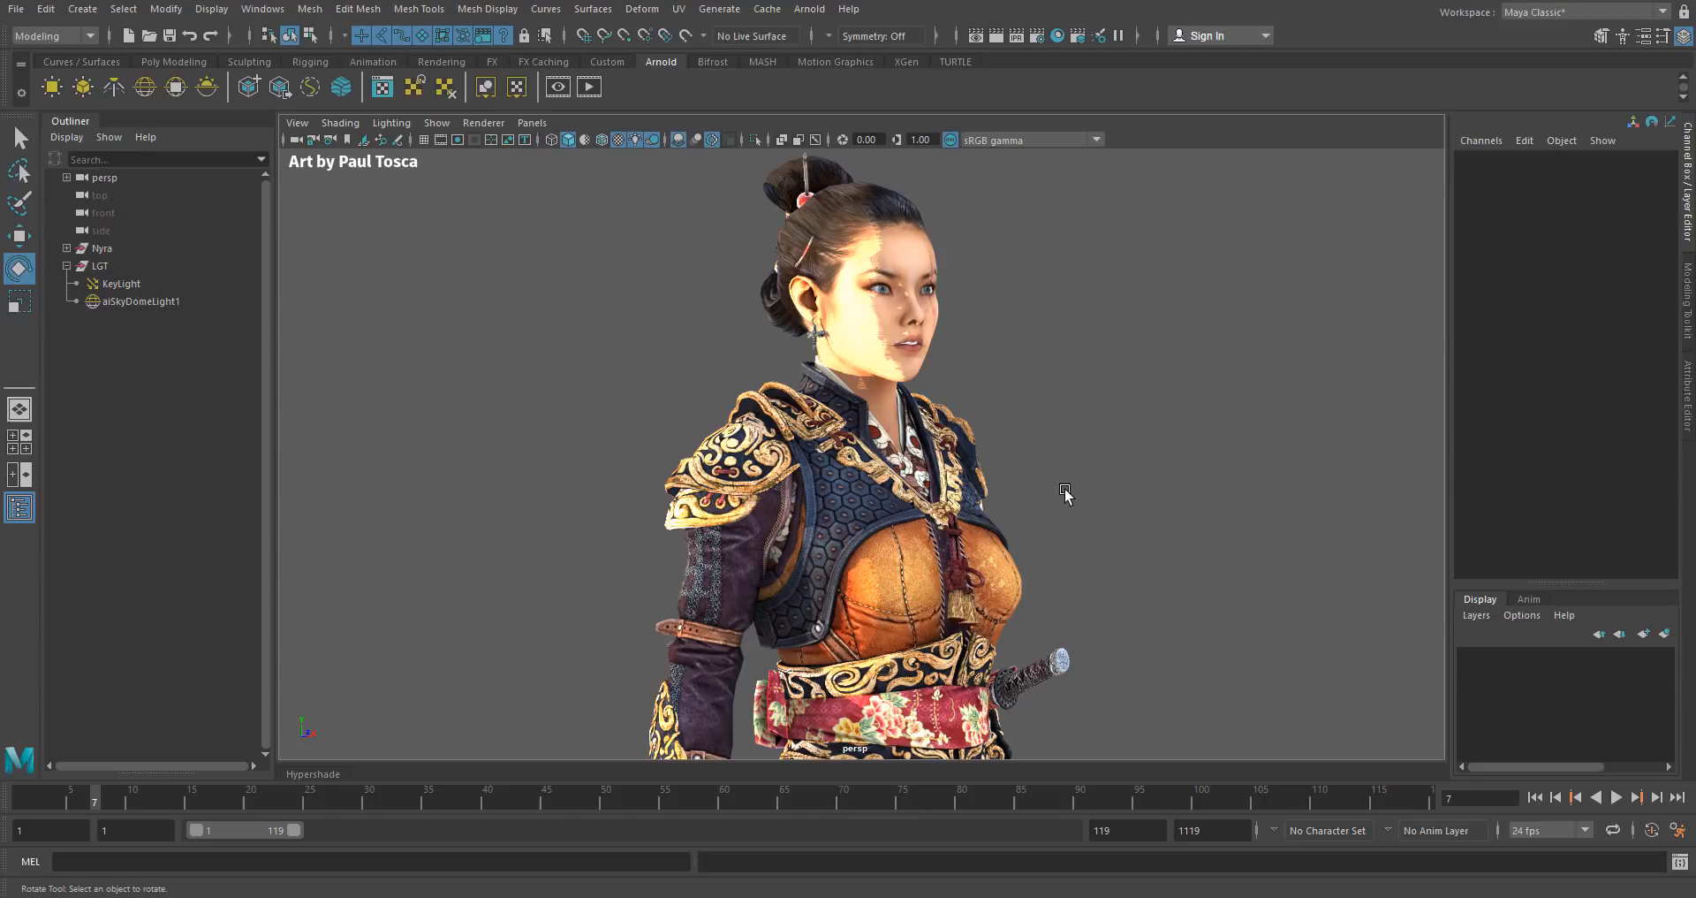
pyautogui.moveTo(1052, 505)
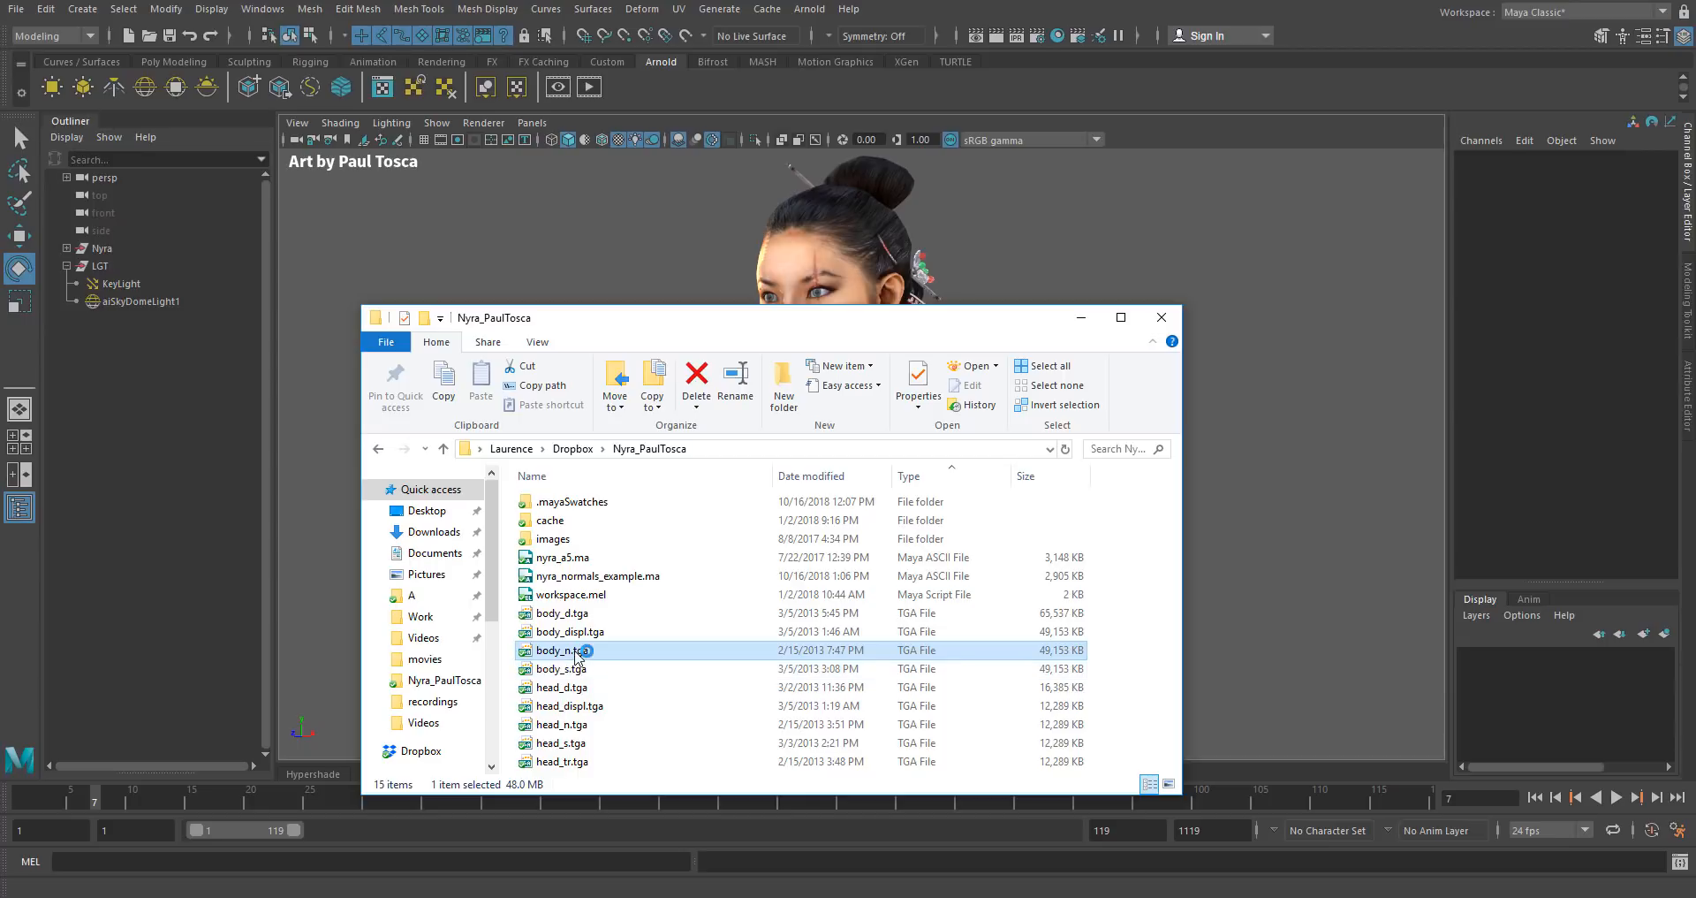
pyautogui.doubleClick(563, 648)
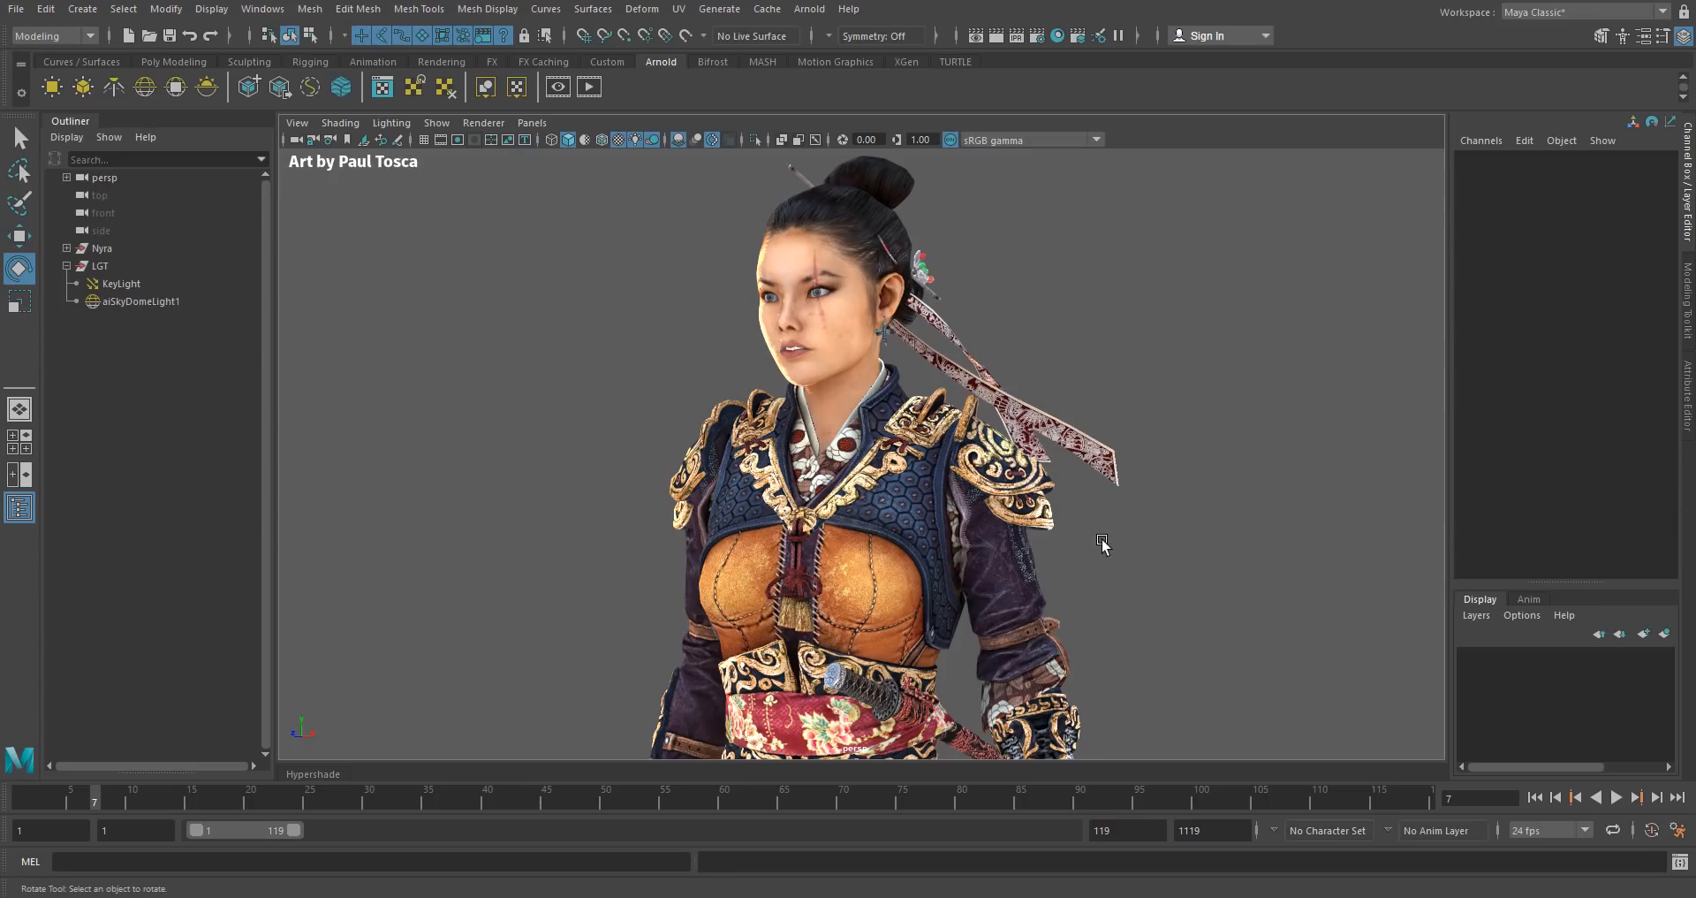
# - Orbit to the character's back and select the body mesh to show its BodyAi material
pyautogui.moveTo(1104, 541); pyautogui.dragTo(895, 531)
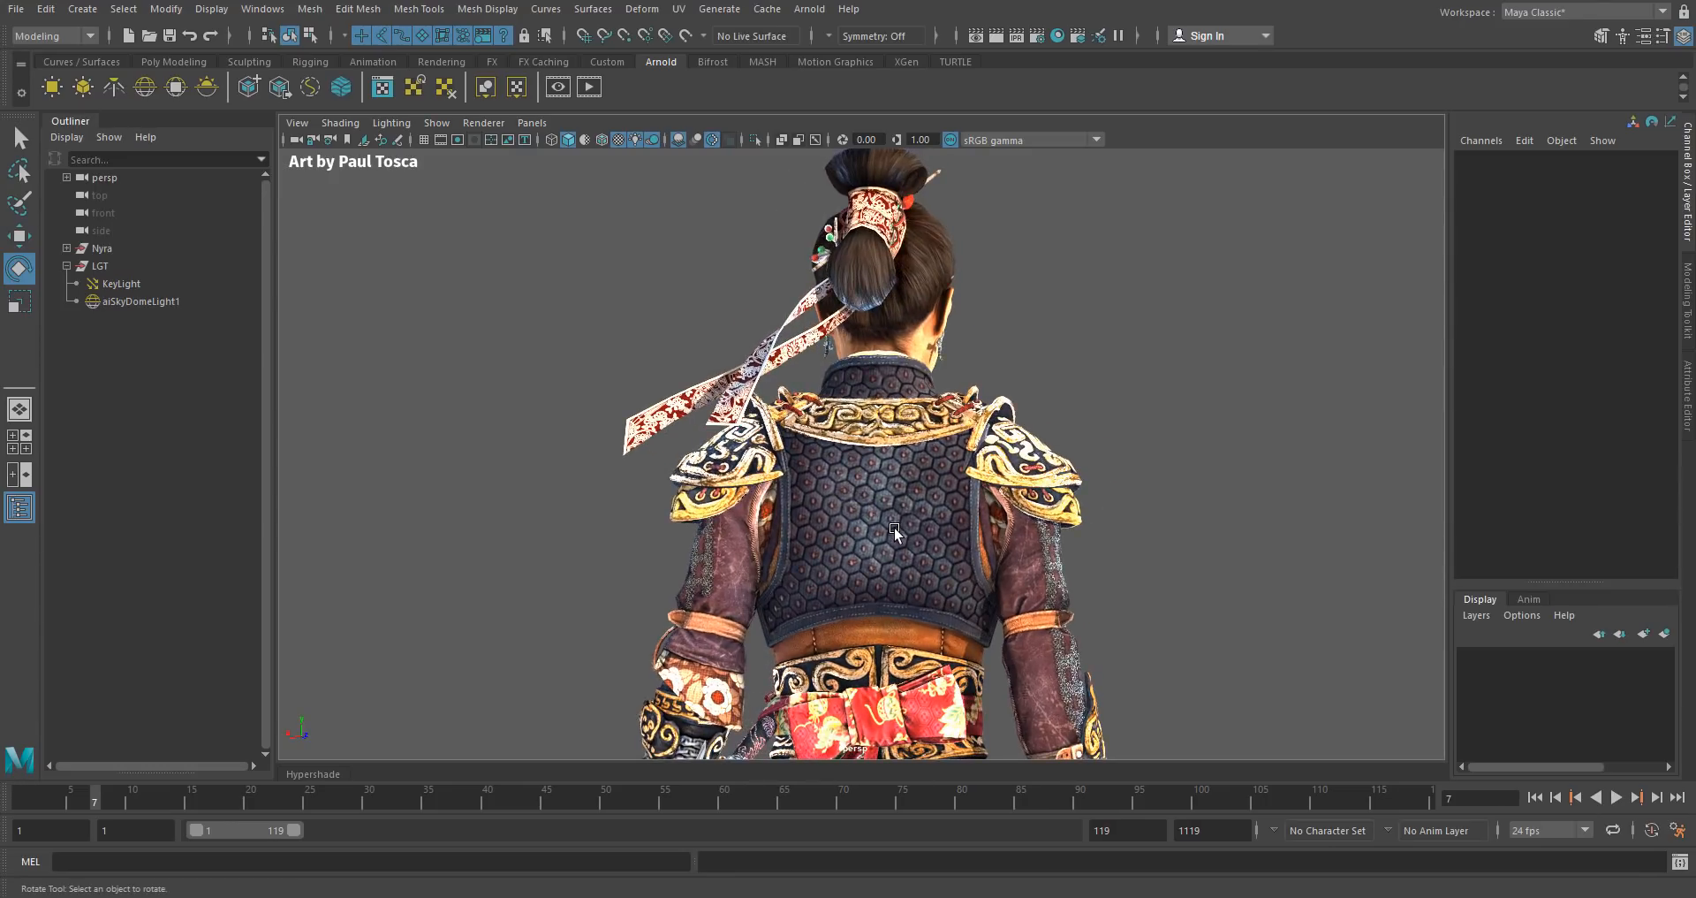
pyautogui.click(895, 530)
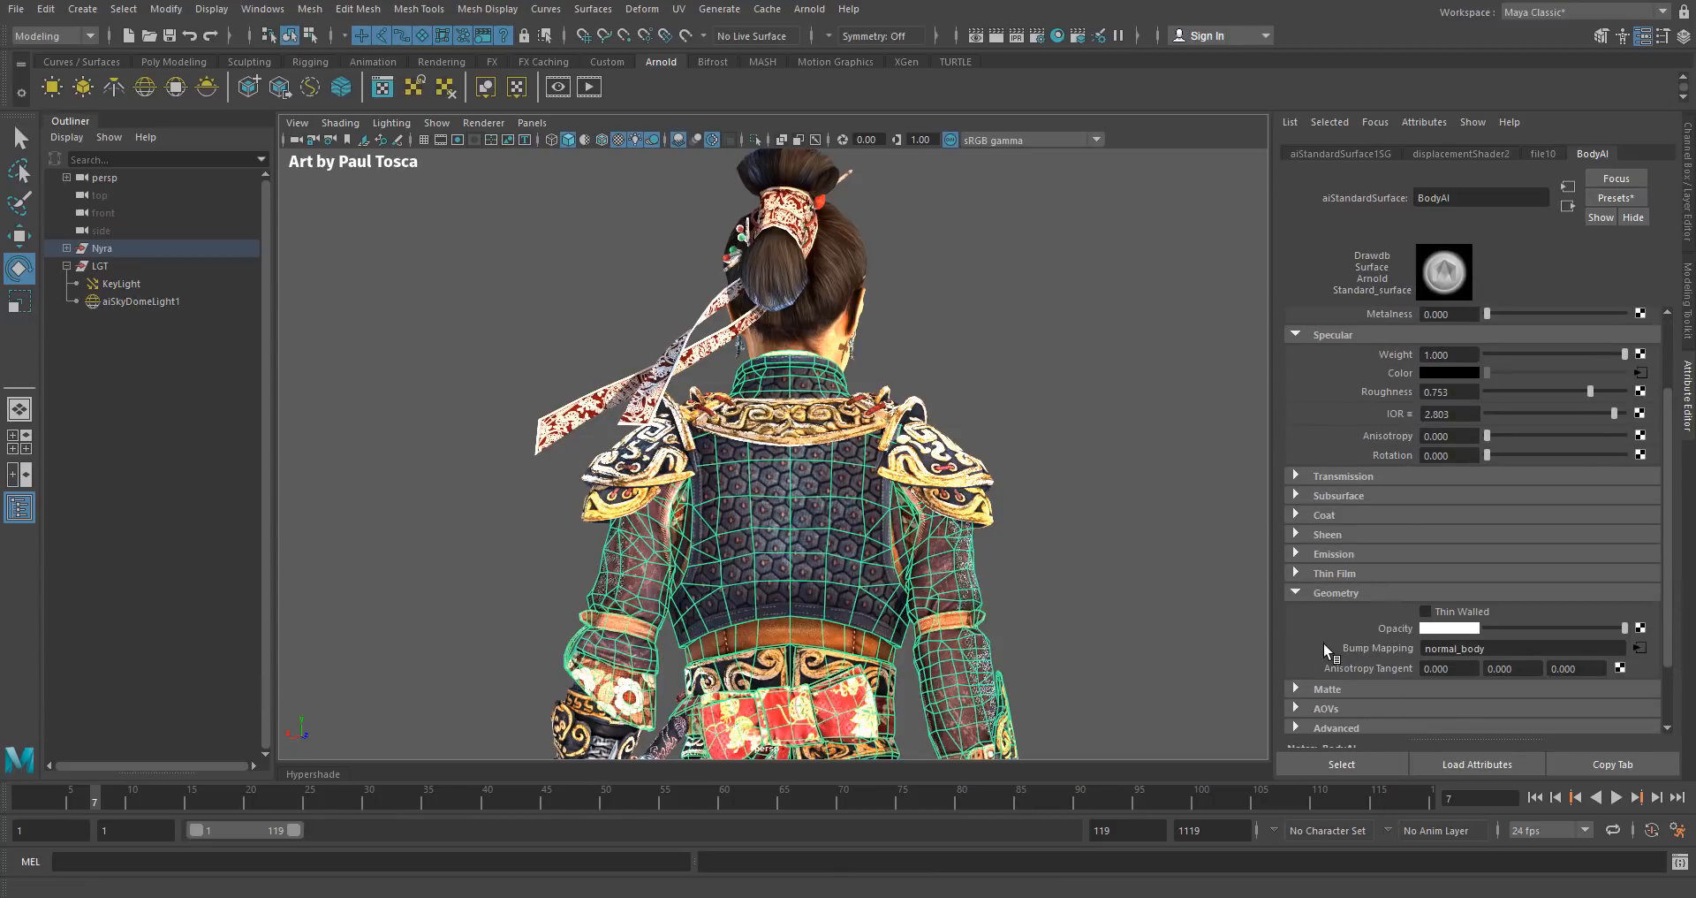
pyautogui.moveTo(1393, 568)
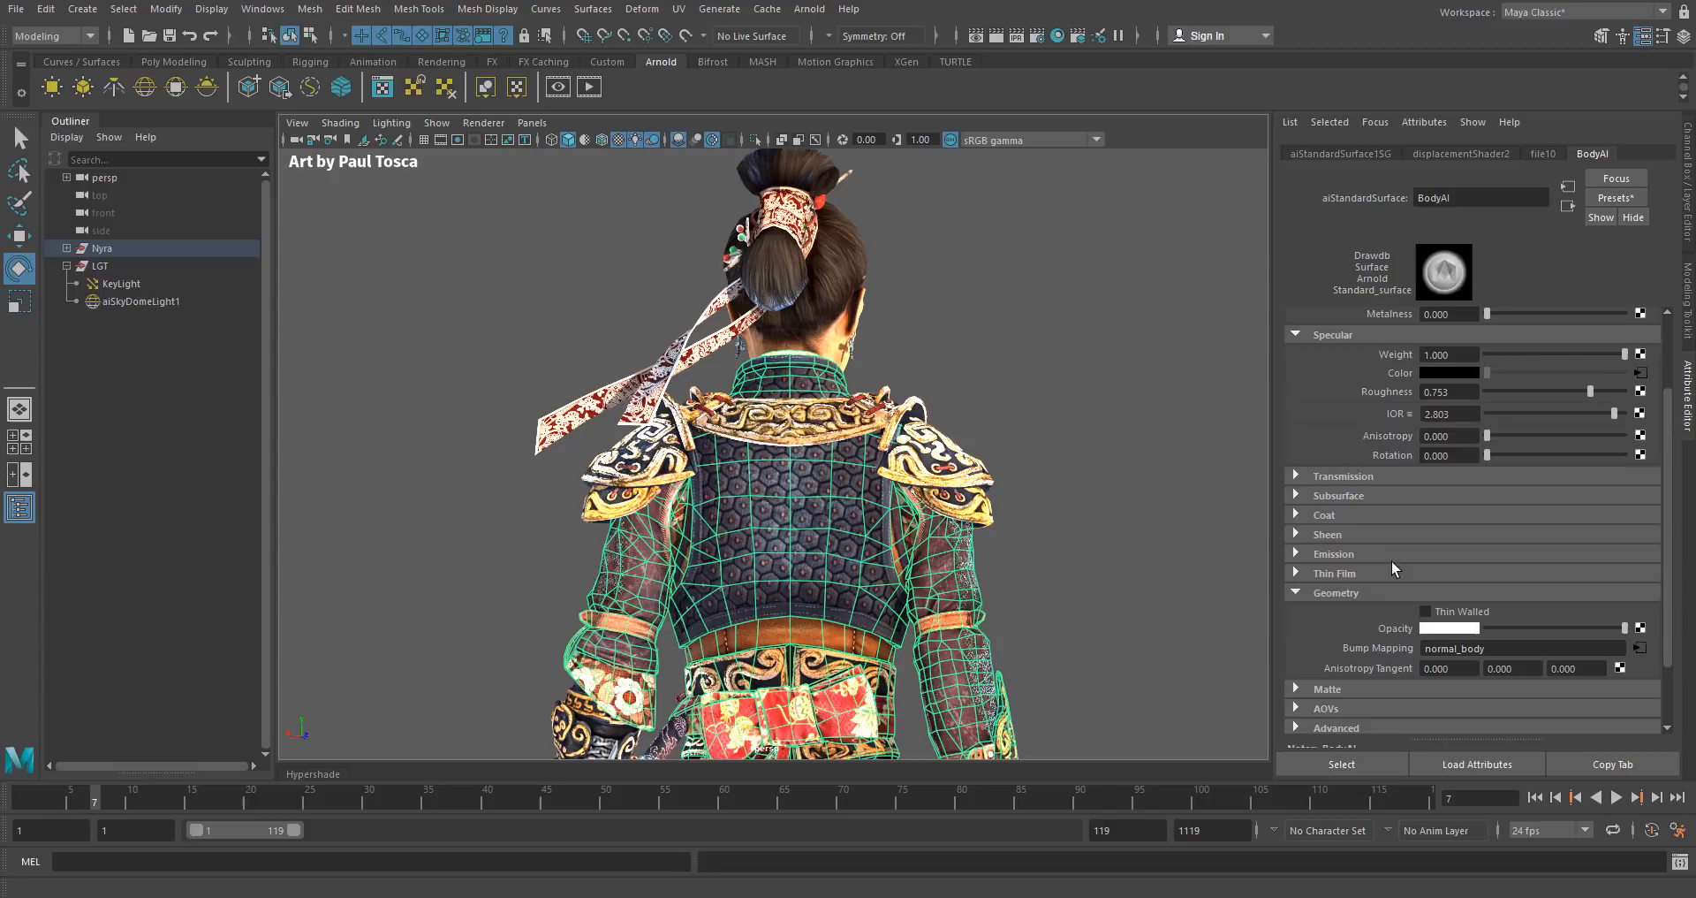
# - Set the normal_body texture's Color Space to Raw, then select KeyLight in the Outliner
pyautogui.click(1638, 646)
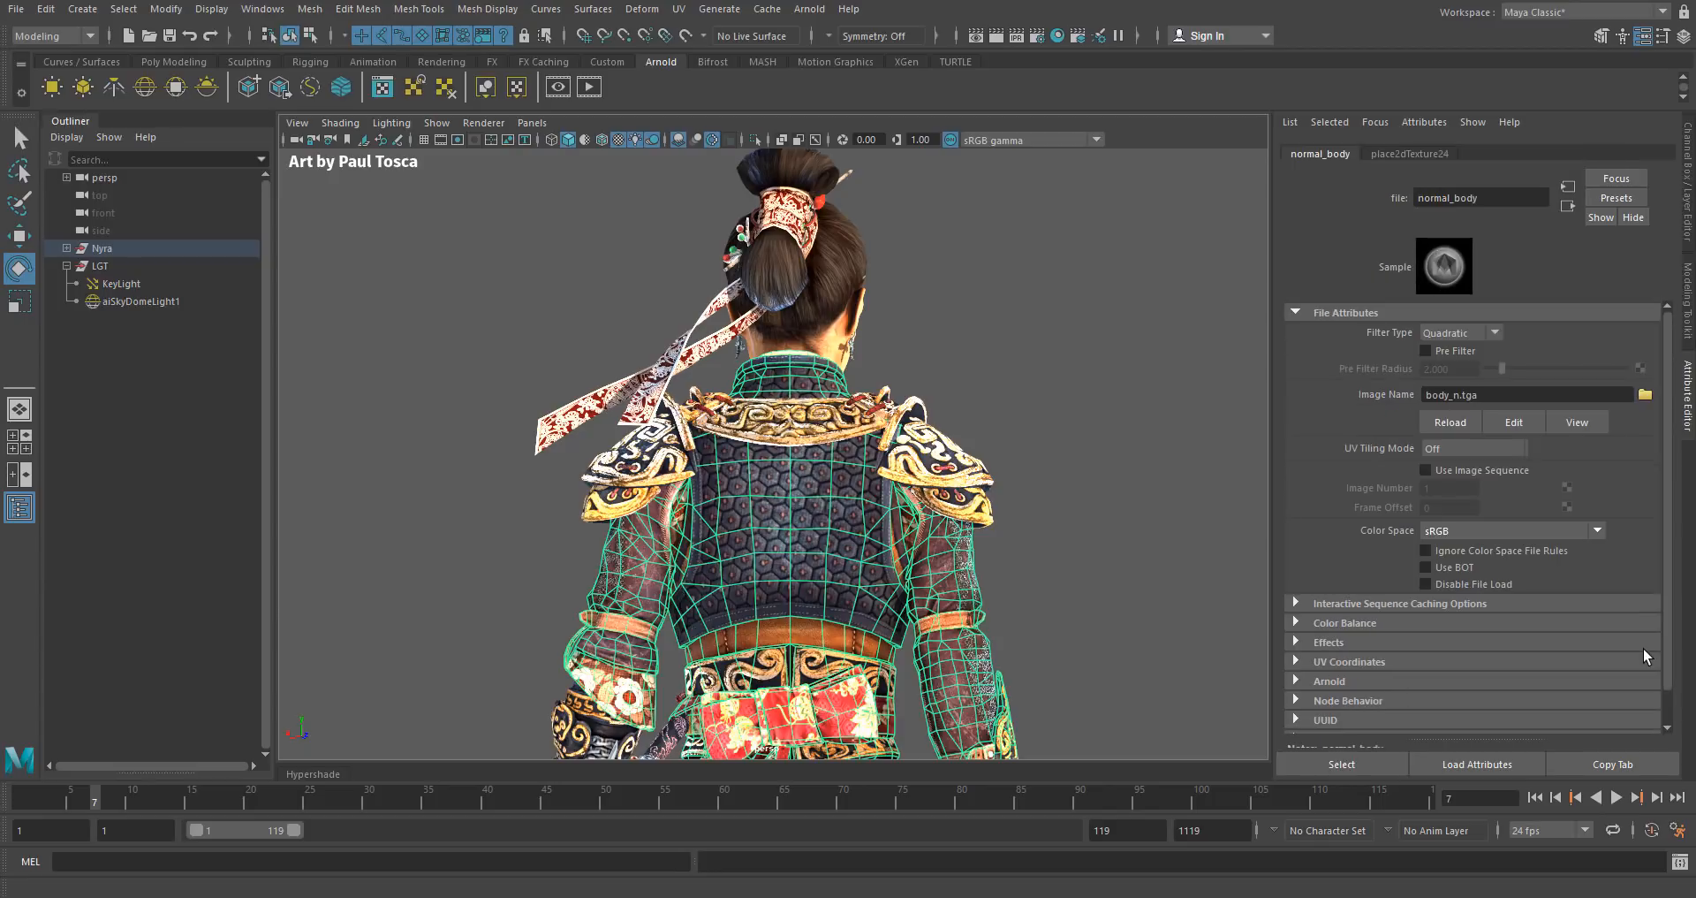
pyautogui.moveTo(1390, 163)
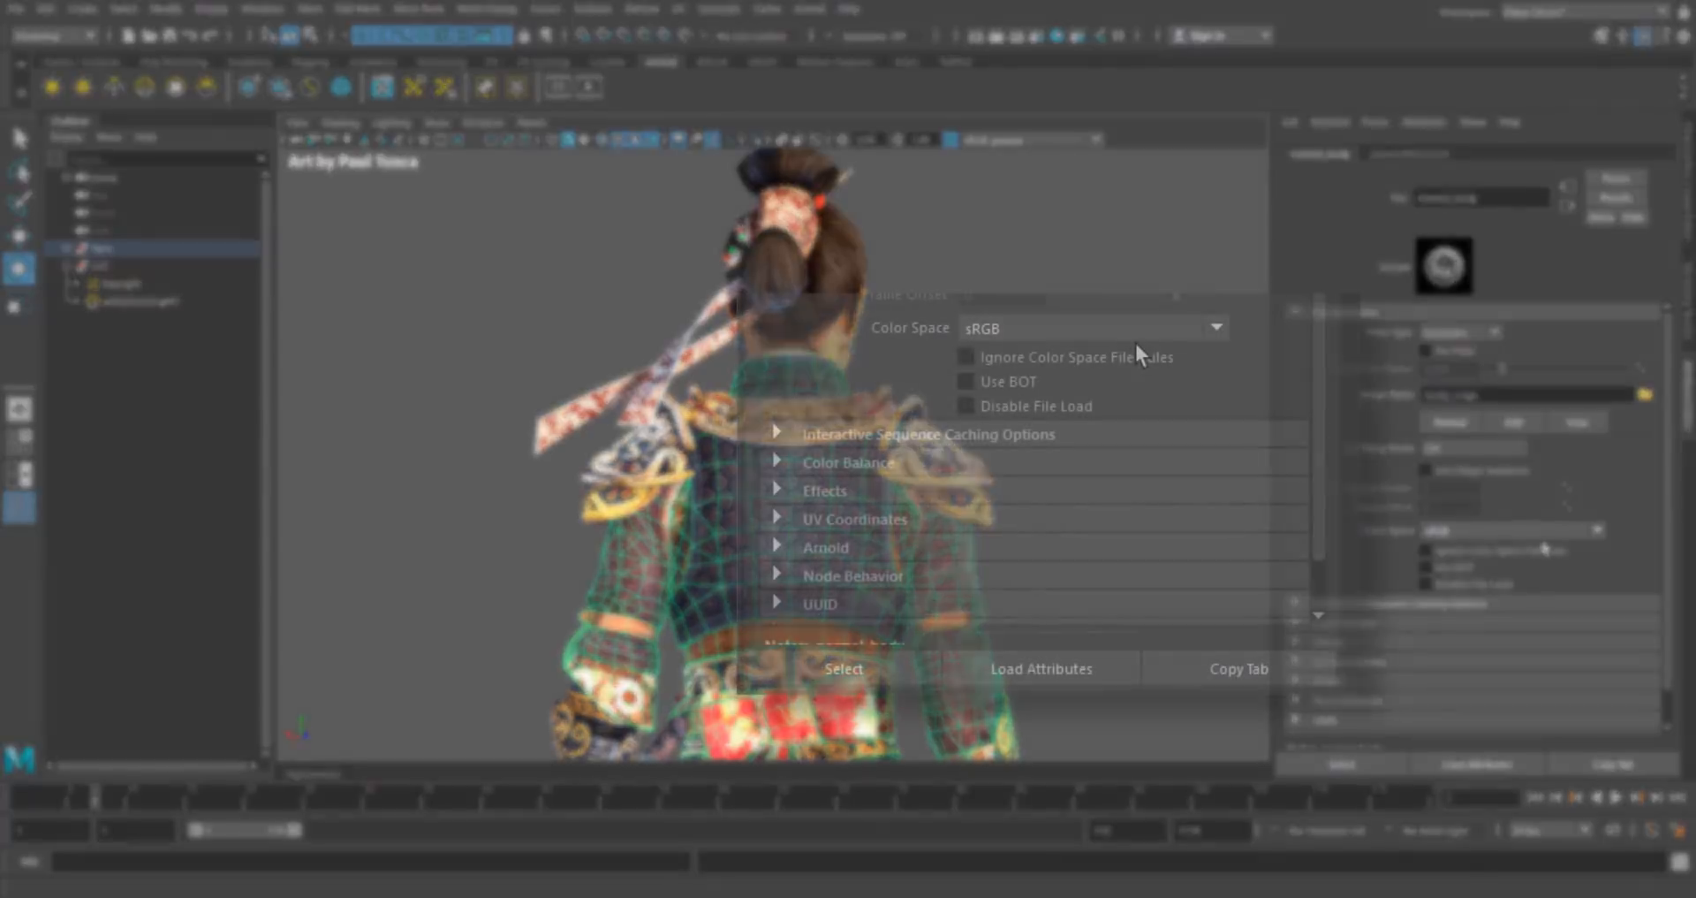
pyautogui.click(1215, 327)
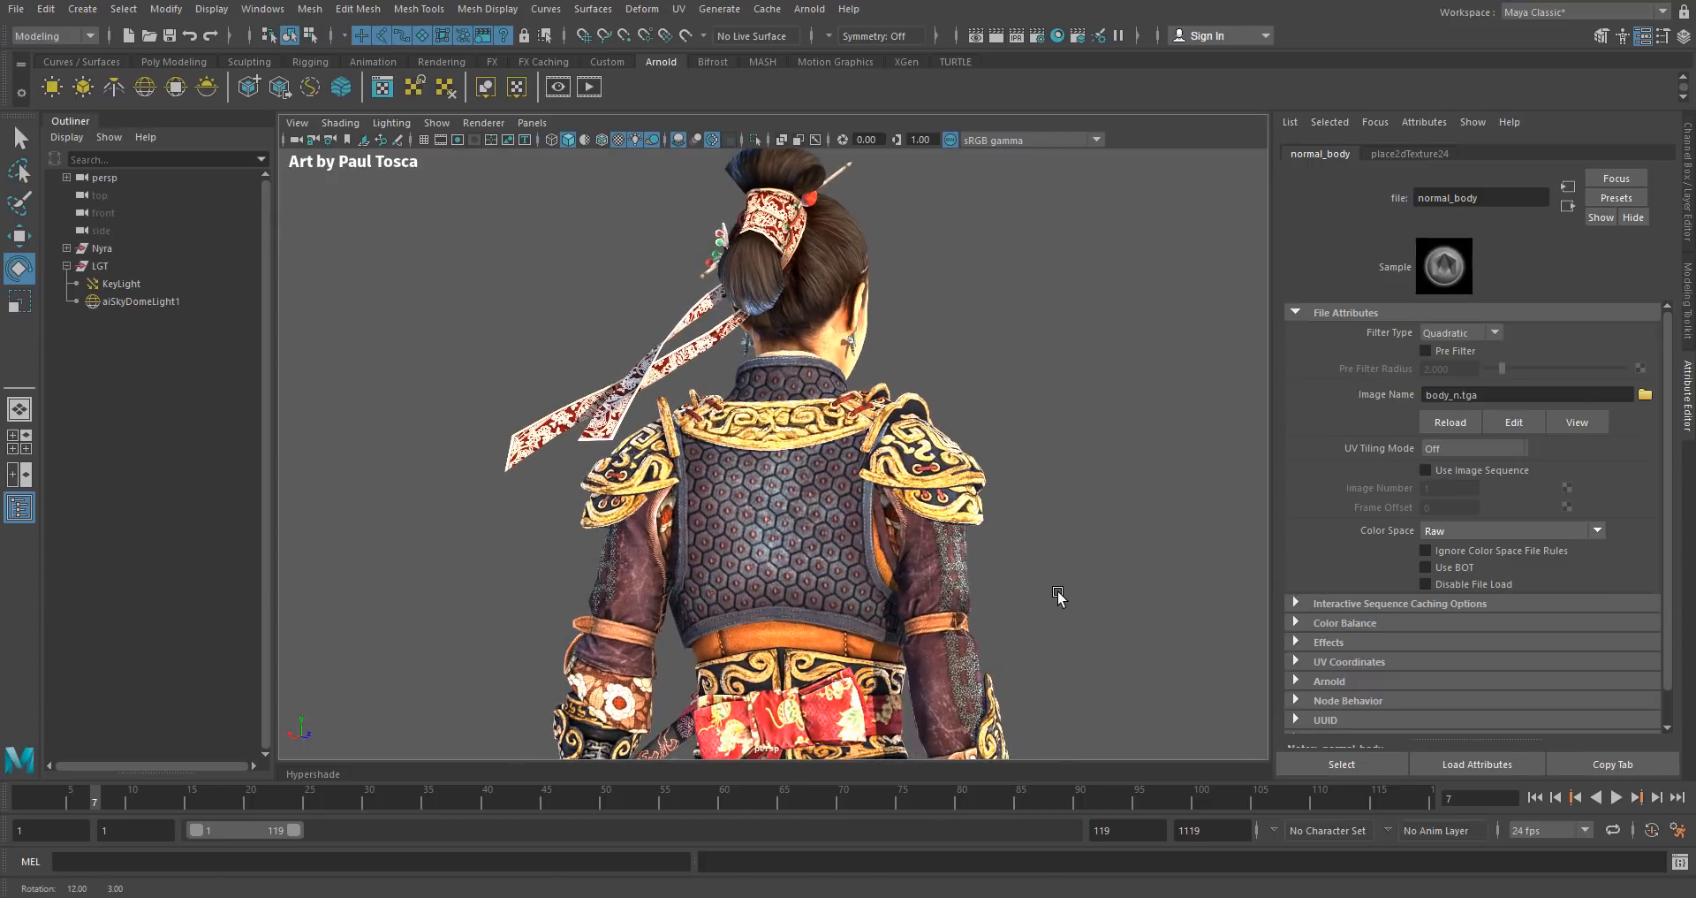
pyautogui.click(120, 281)
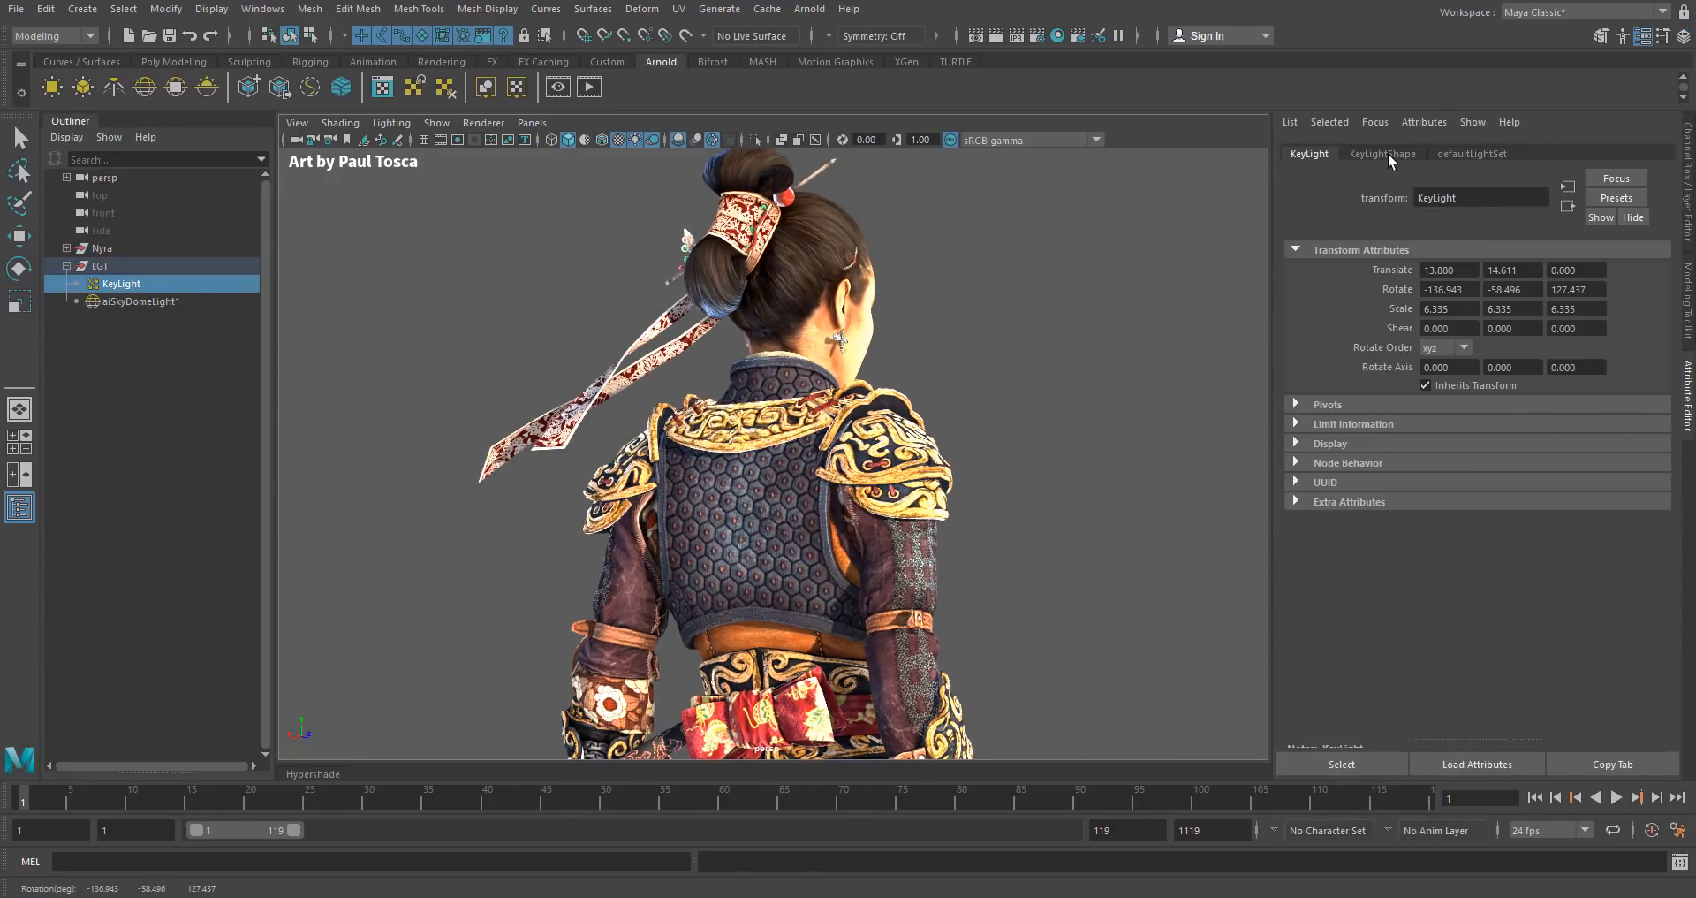
# - Clear the KeyLight selection by clicking empty viewport space
pyautogui.click(736, 519)
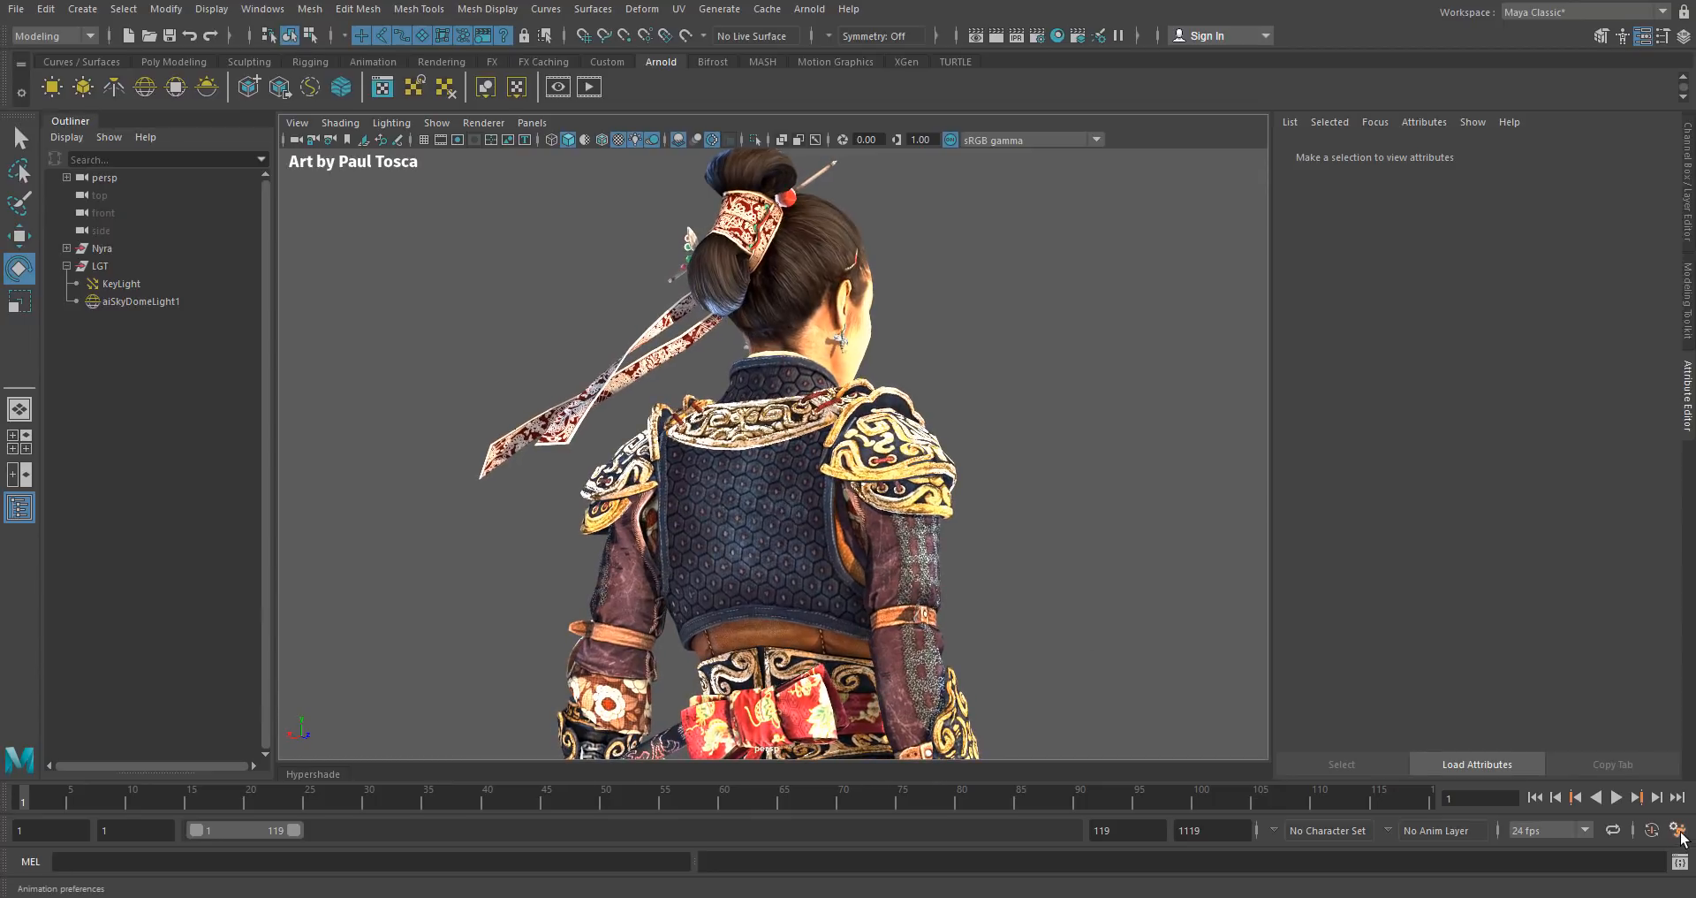
# - In Color Management preferences, add an input color space rule named 'Normals'
pyautogui.click(1680, 829)
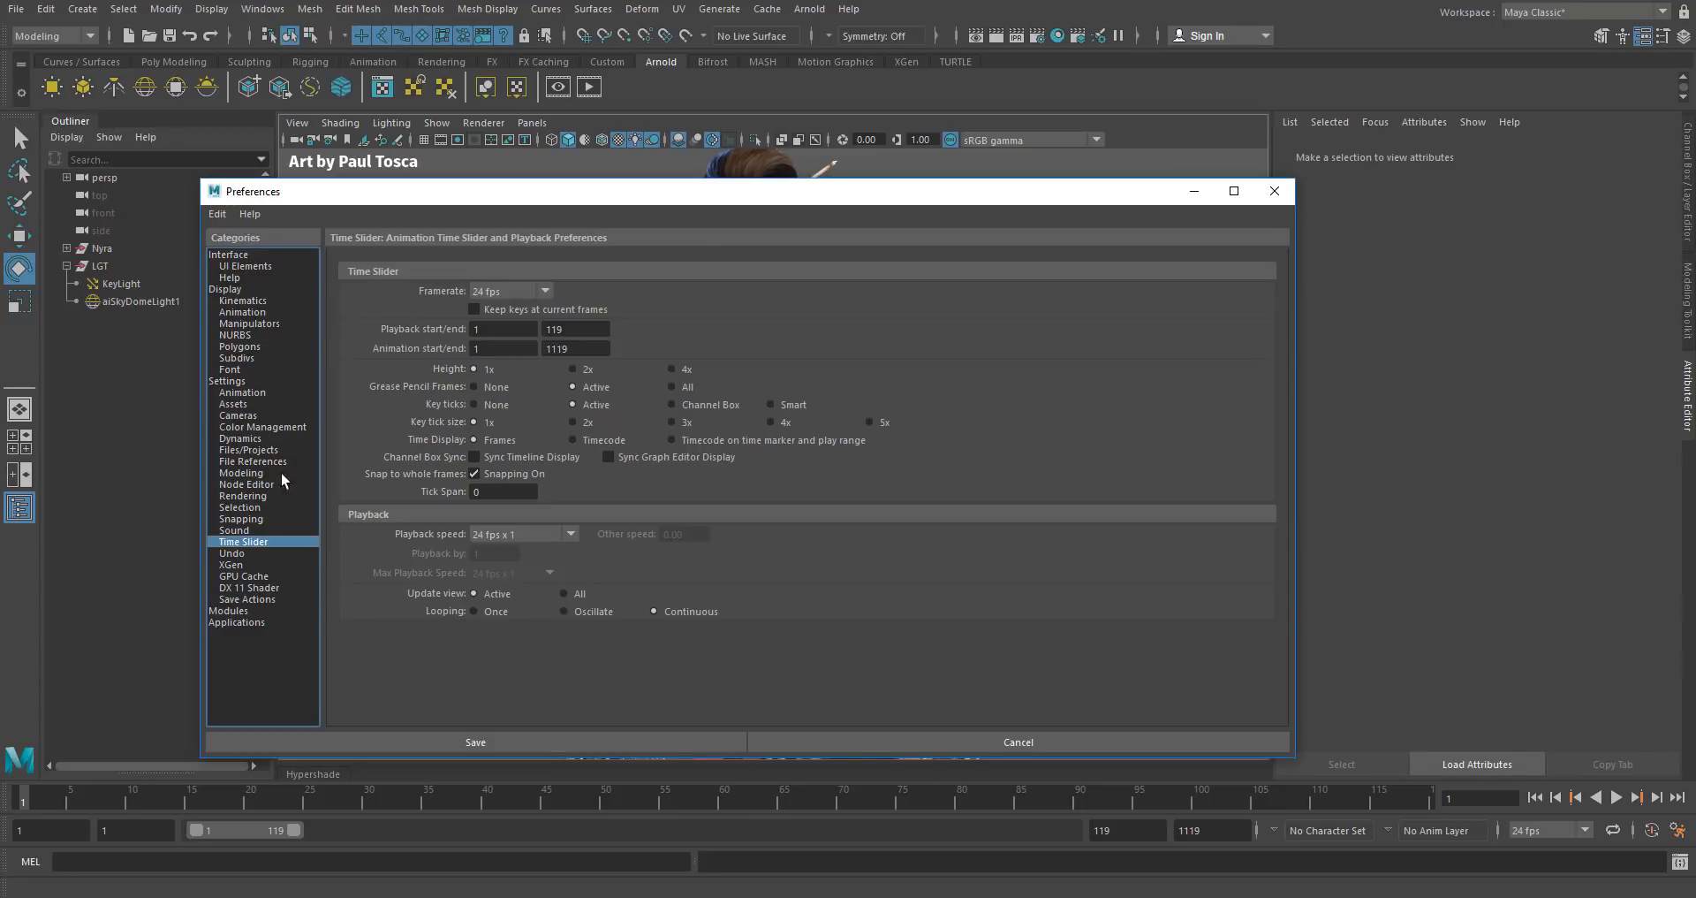
pyautogui.click(261, 426)
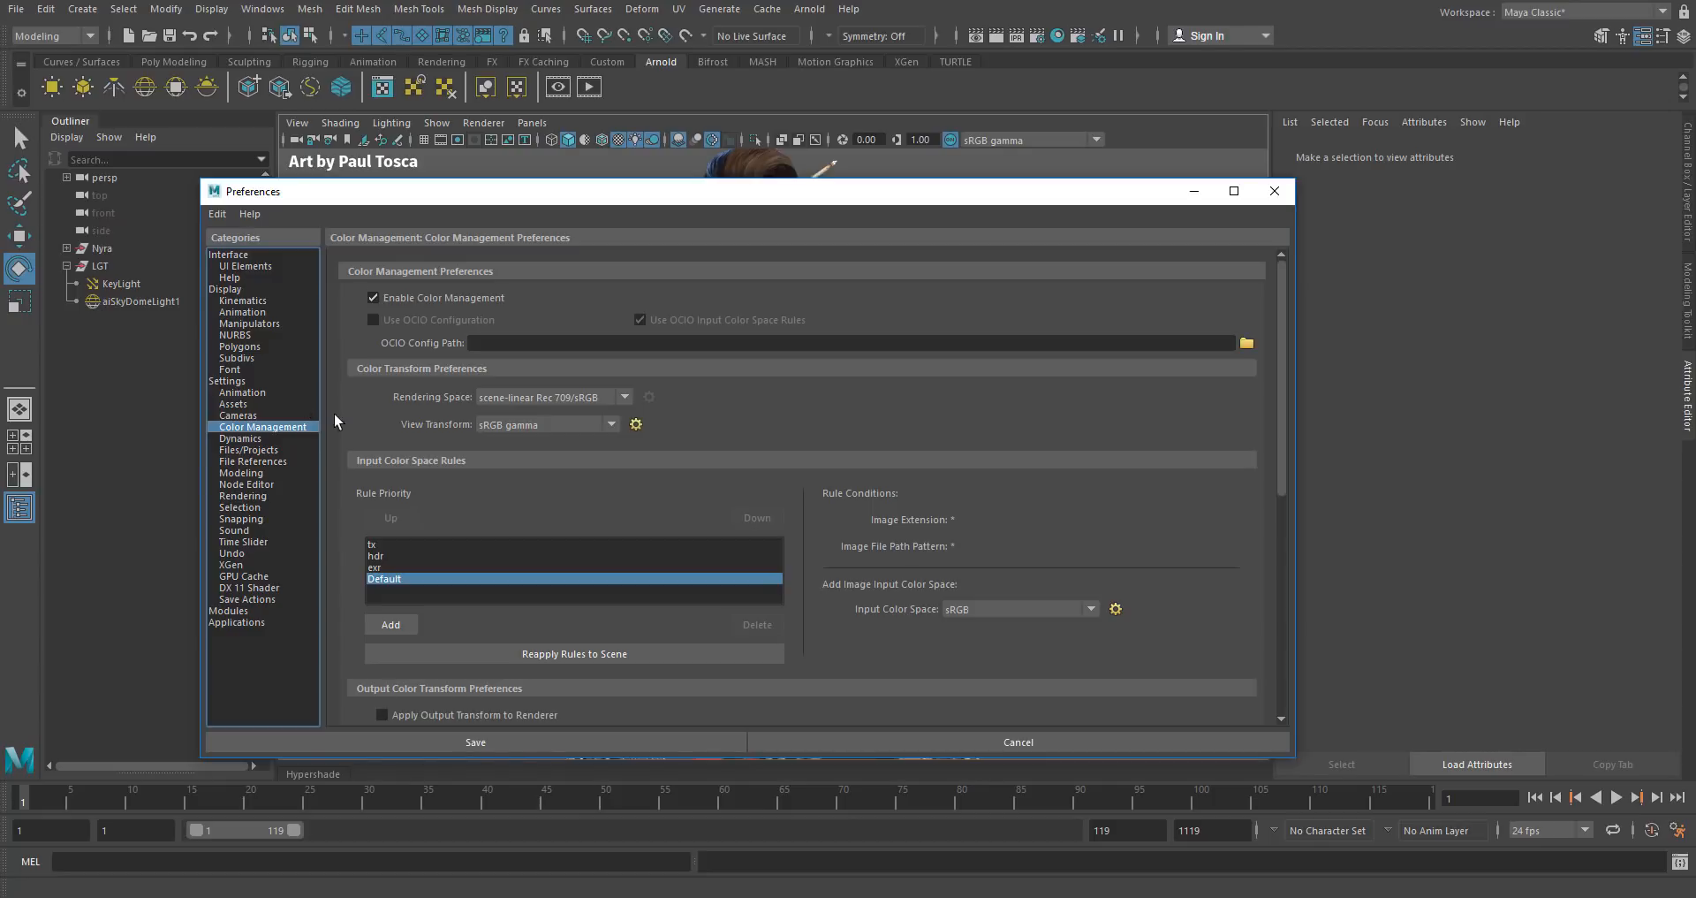
pyautogui.moveTo(342, 625)
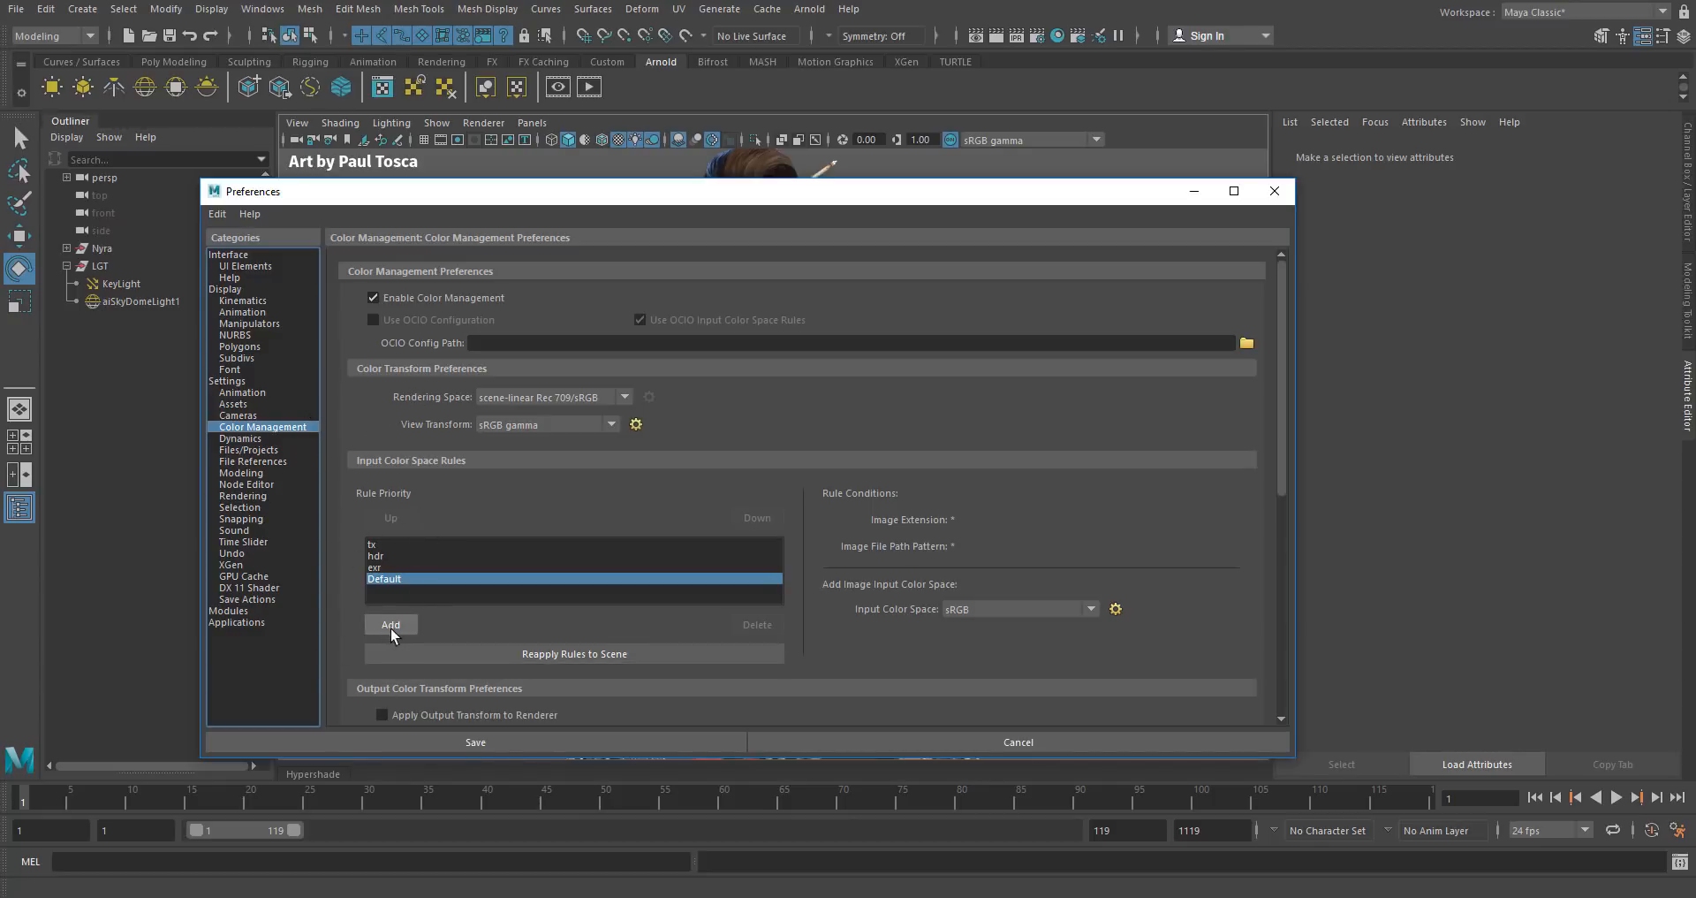
pyautogui.click(390, 624)
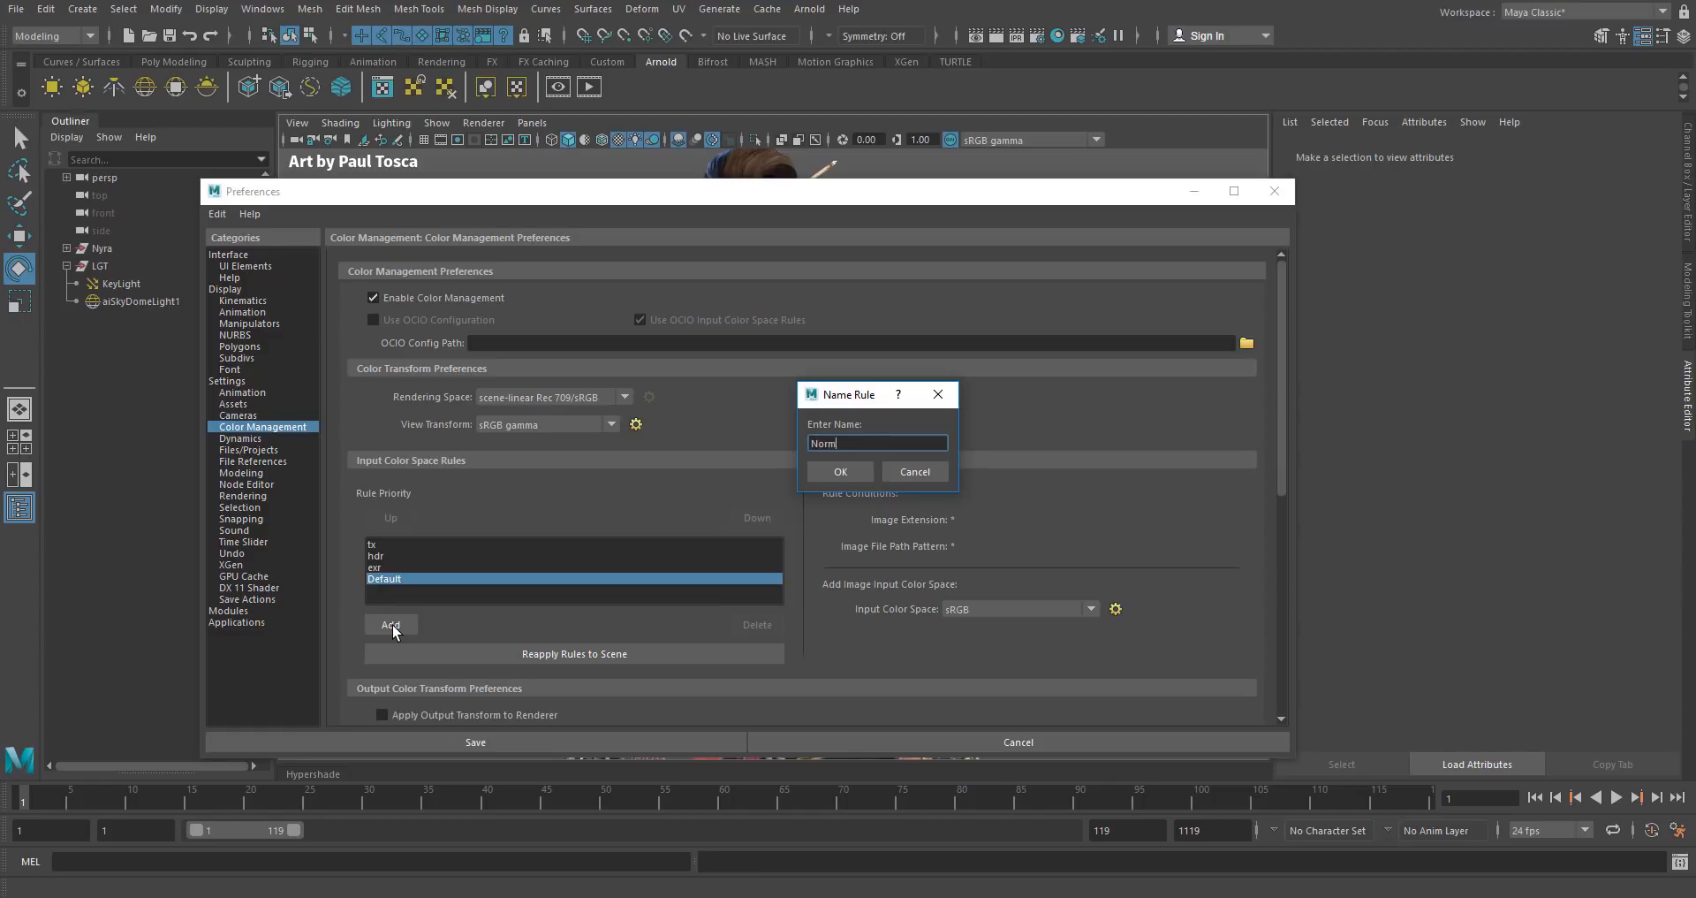
pyautogui.write('als')
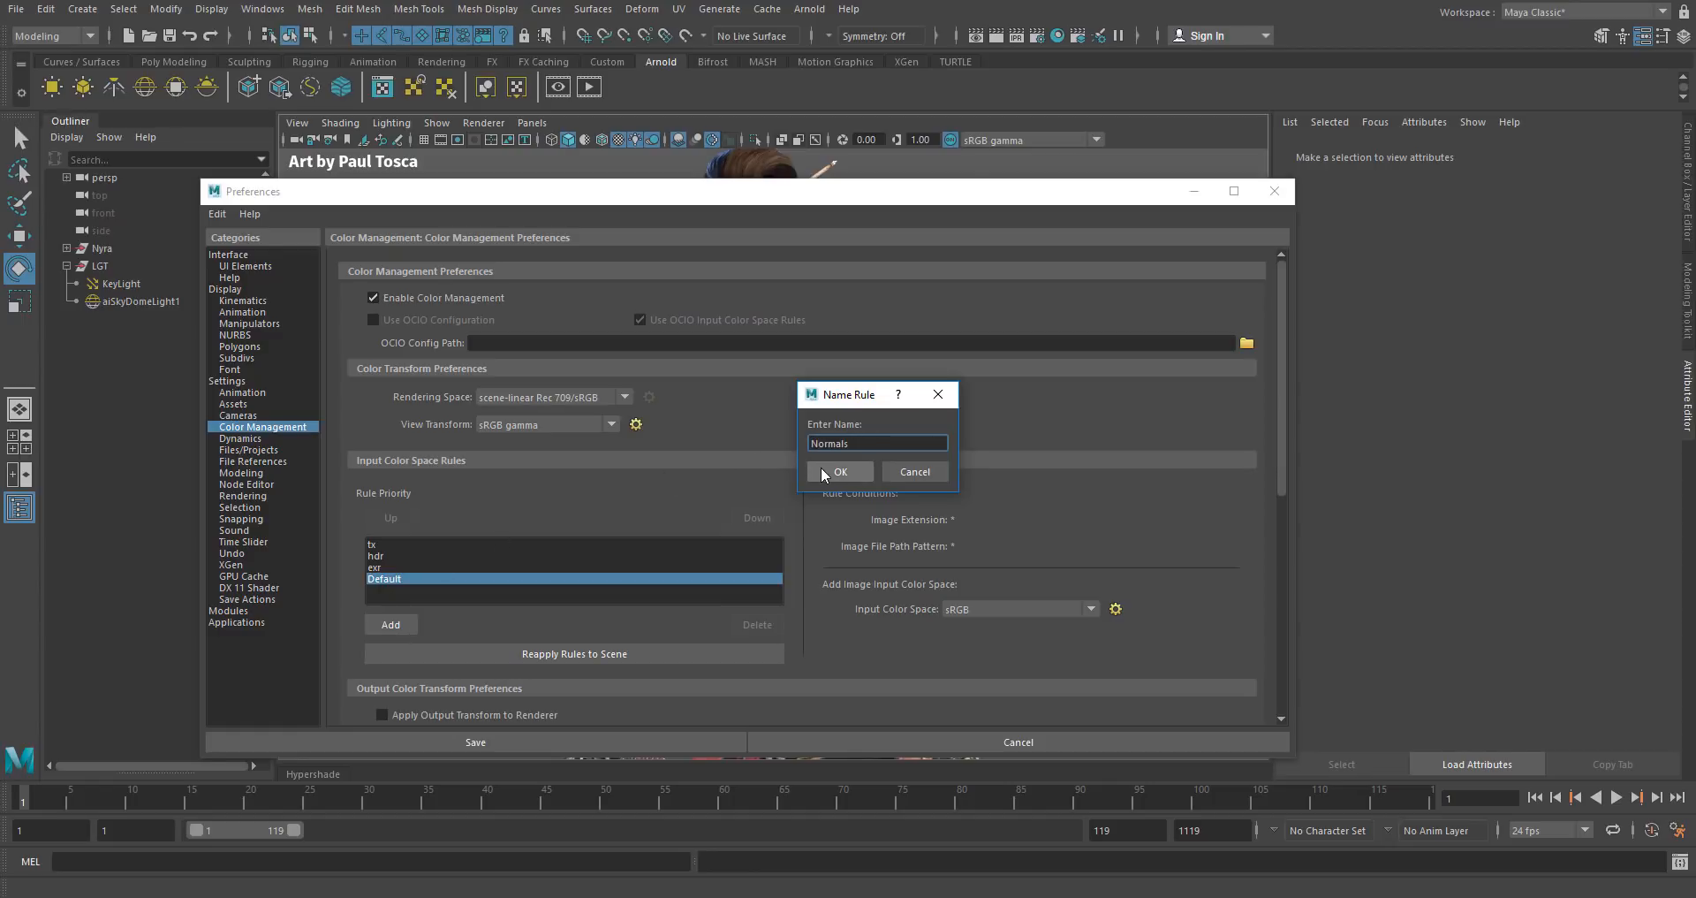
pyautogui.click(840, 471)
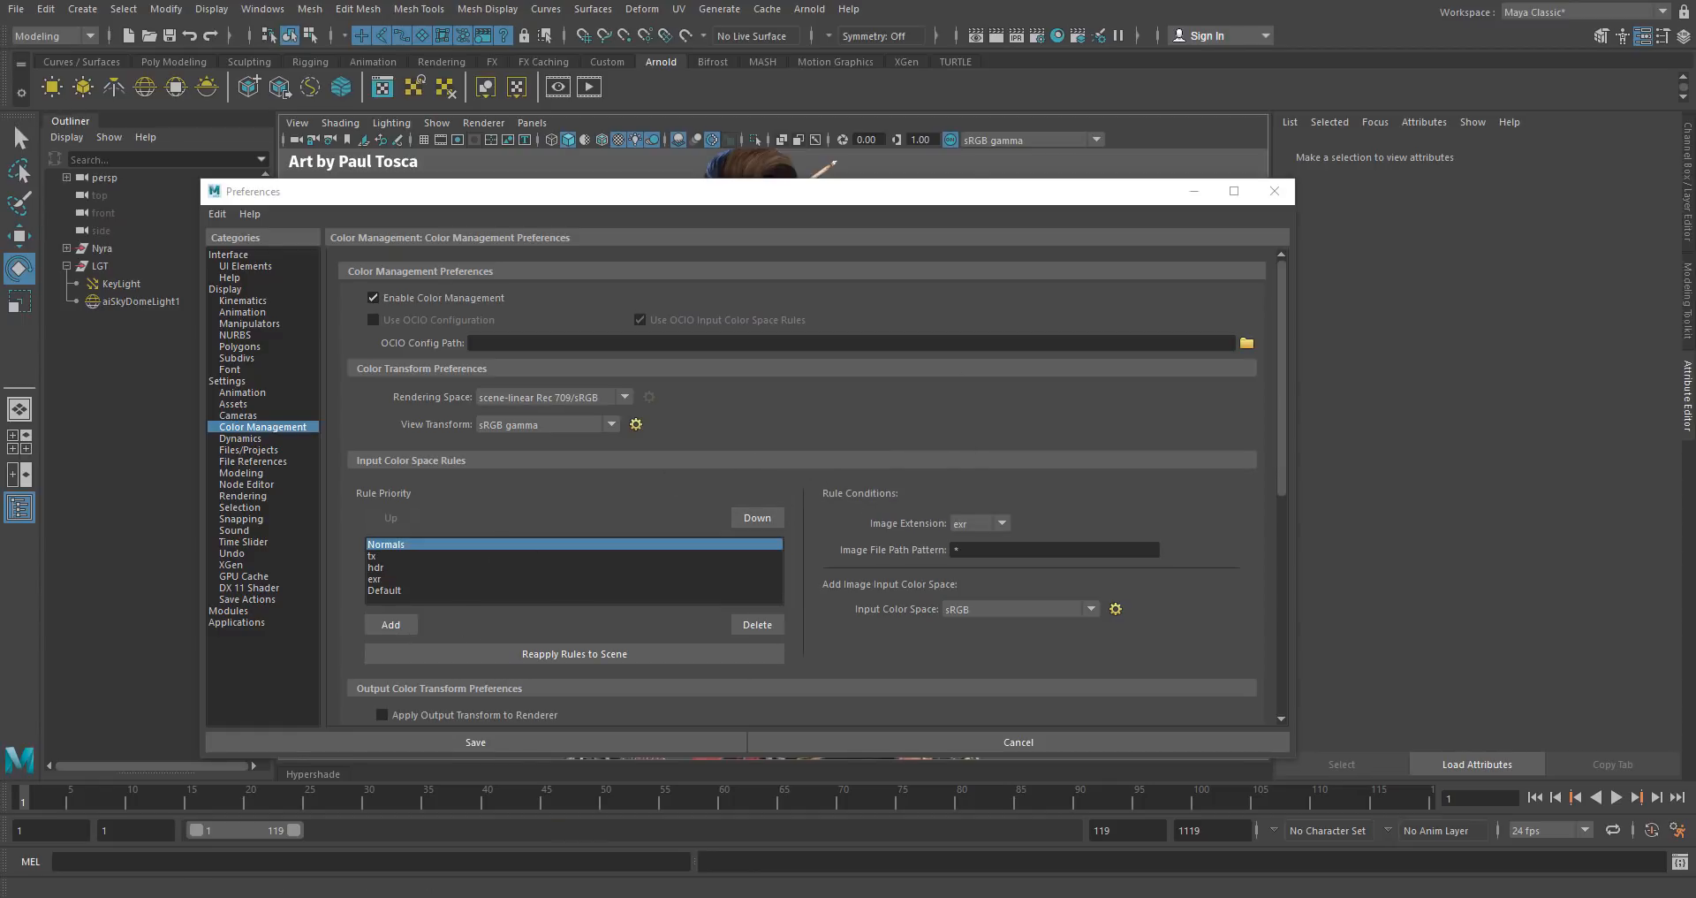
pyautogui.click(1245, 342)
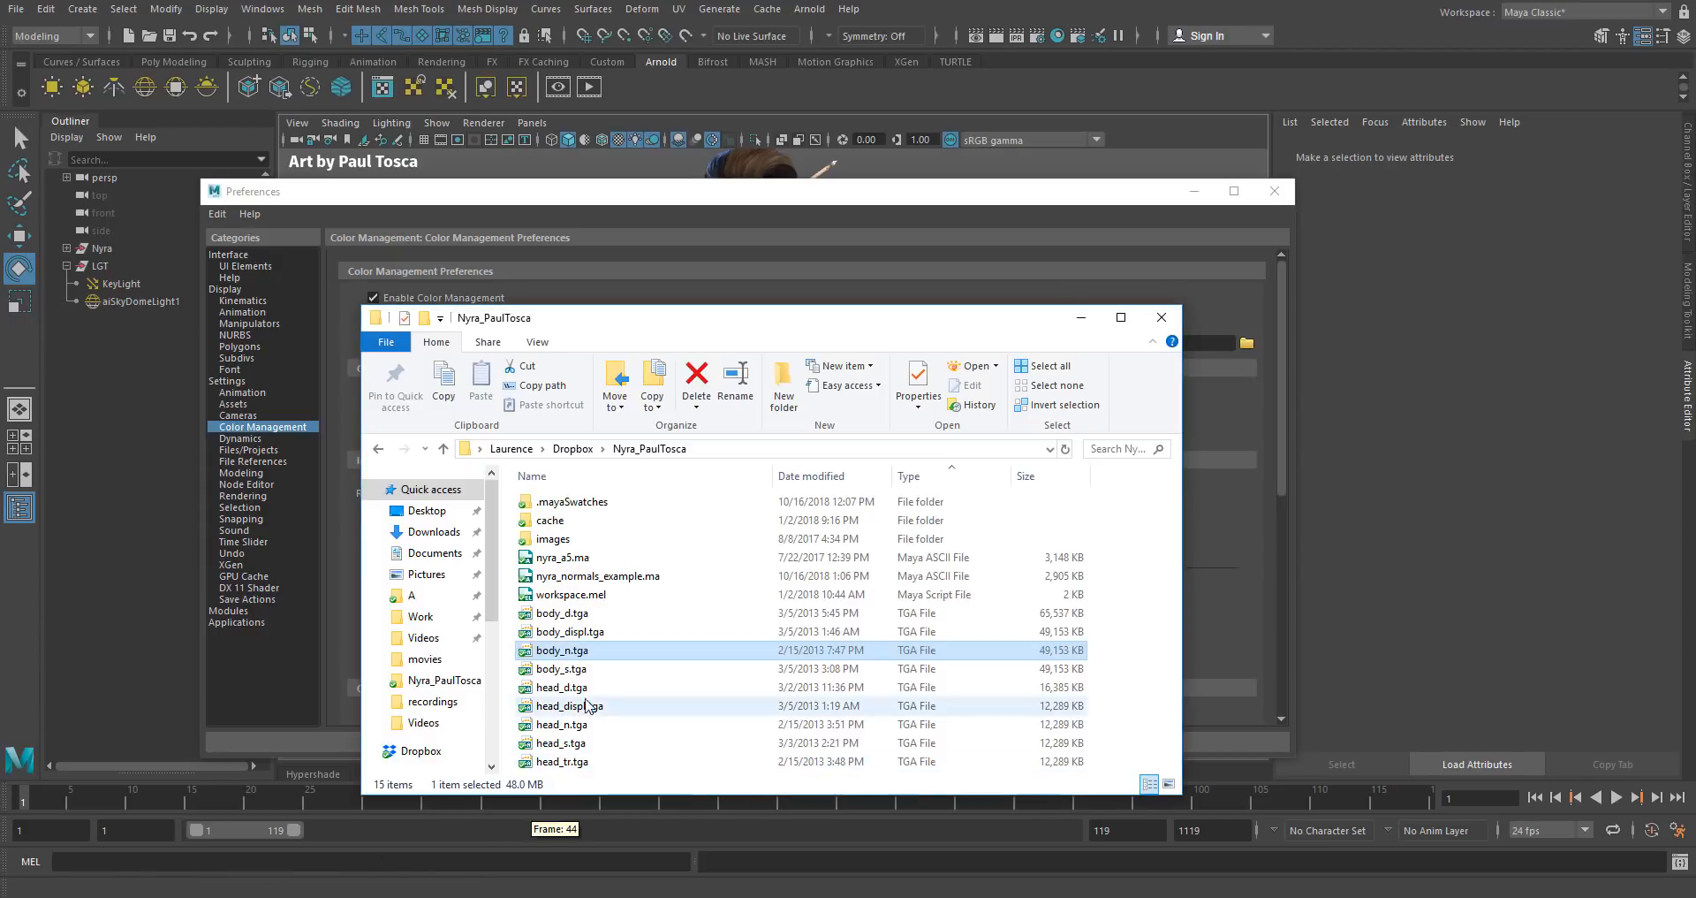
pyautogui.moveTo(570, 658)
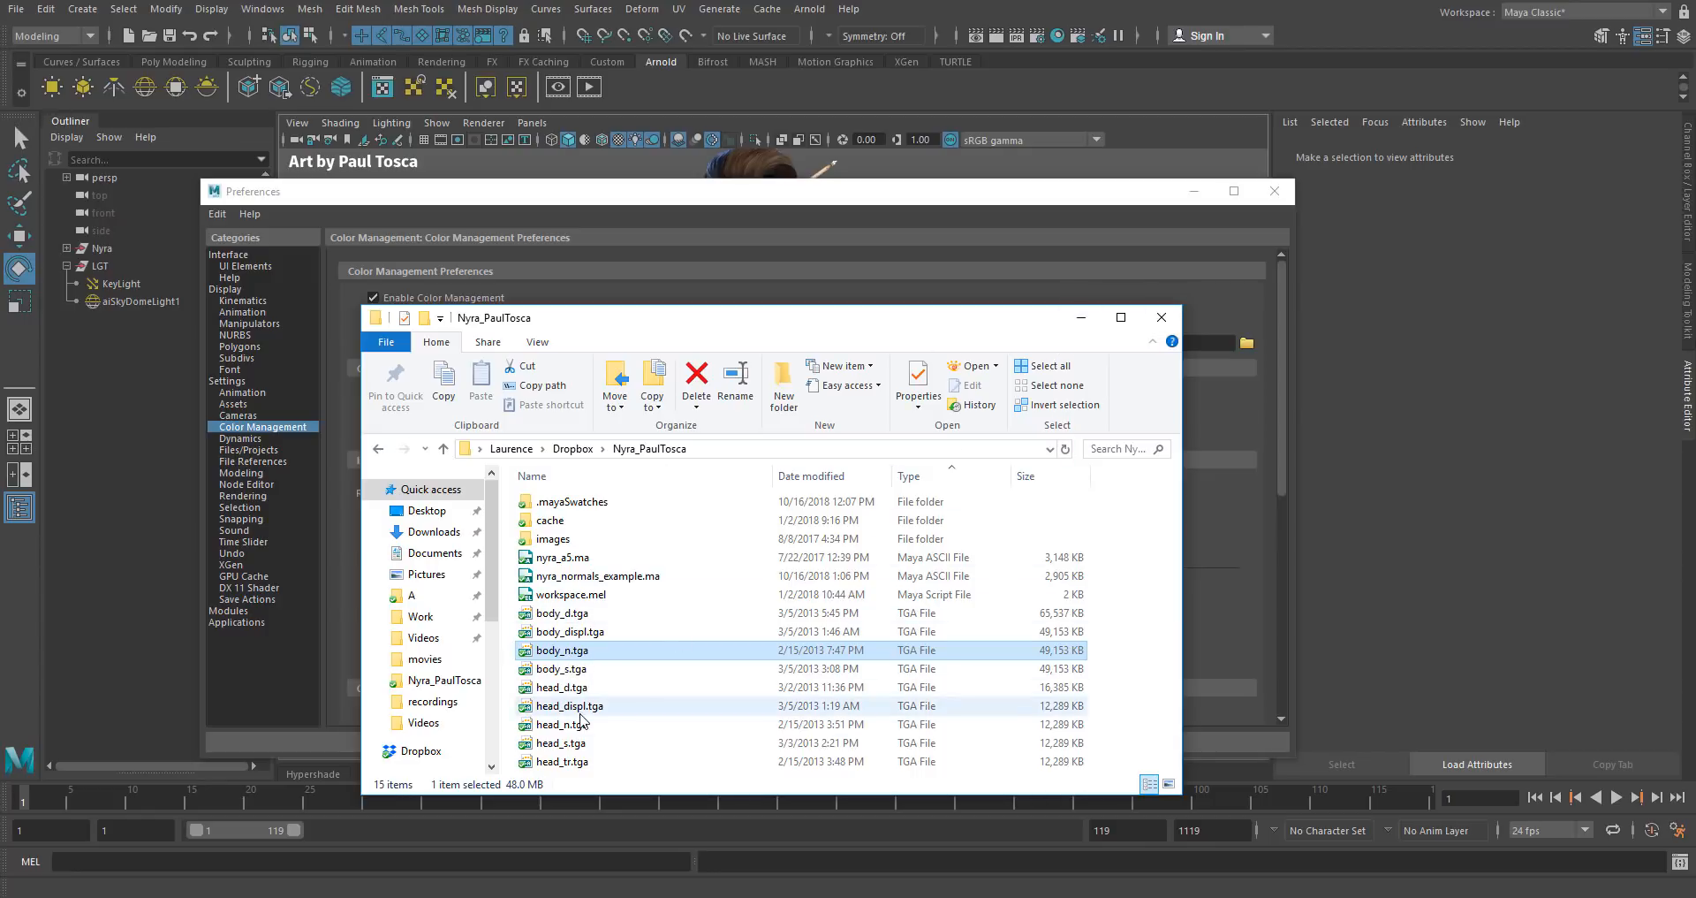
# - Return to Maya's Color Management preferences after checking names like body_n.tga
pyautogui.click(1161, 318)
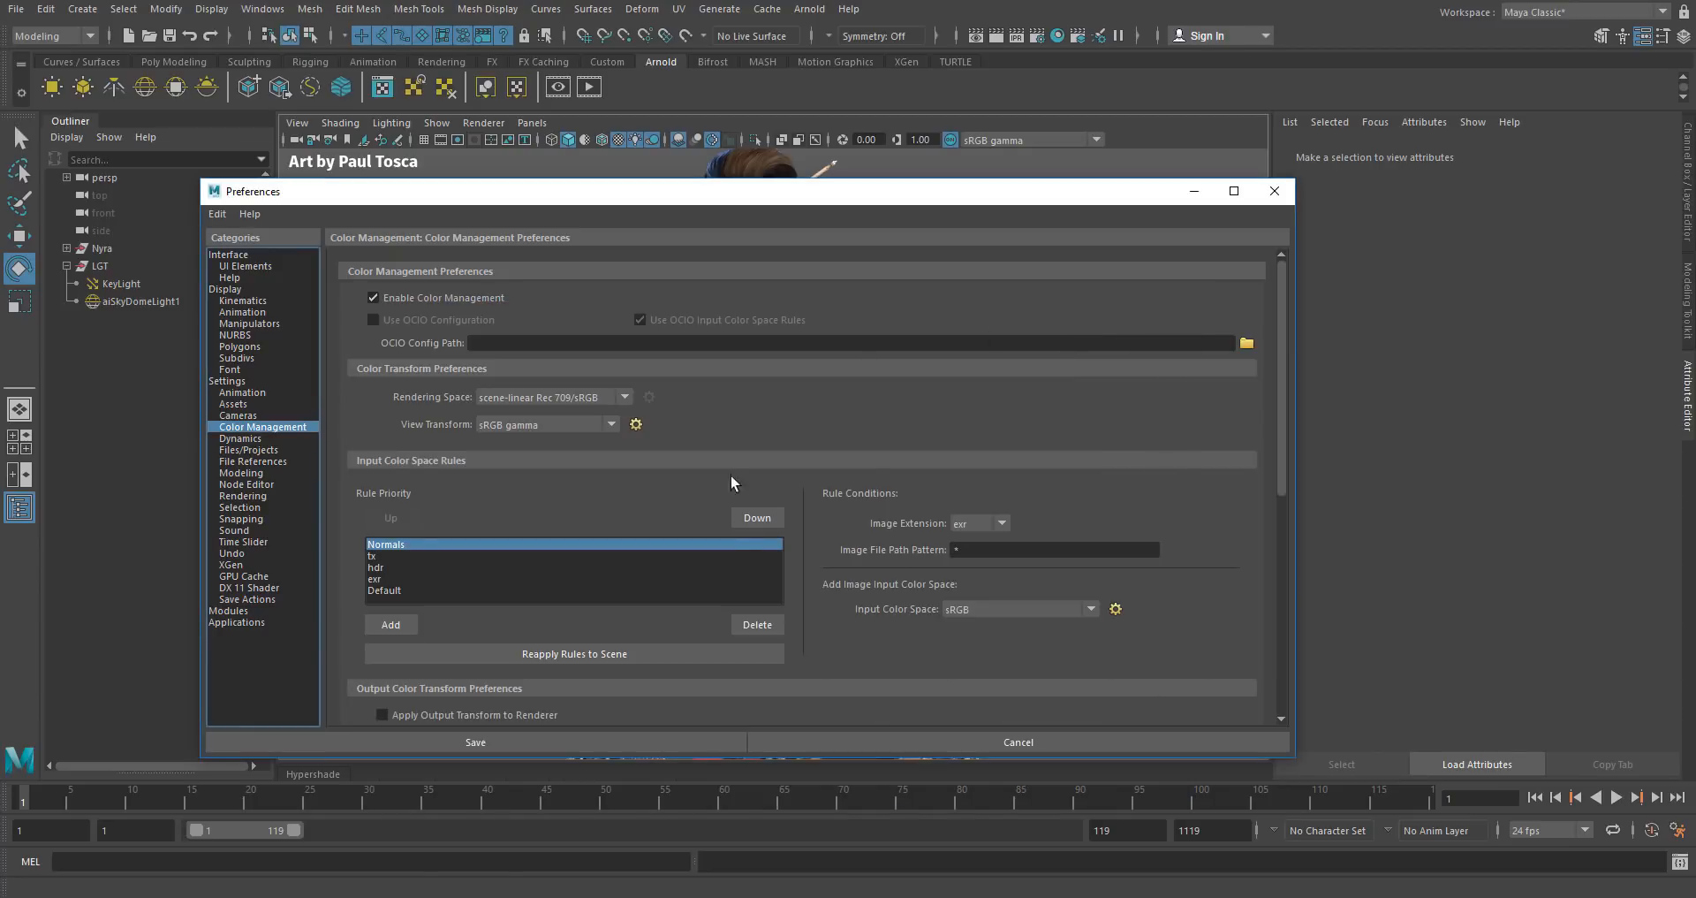
pyautogui.moveTo(984, 532)
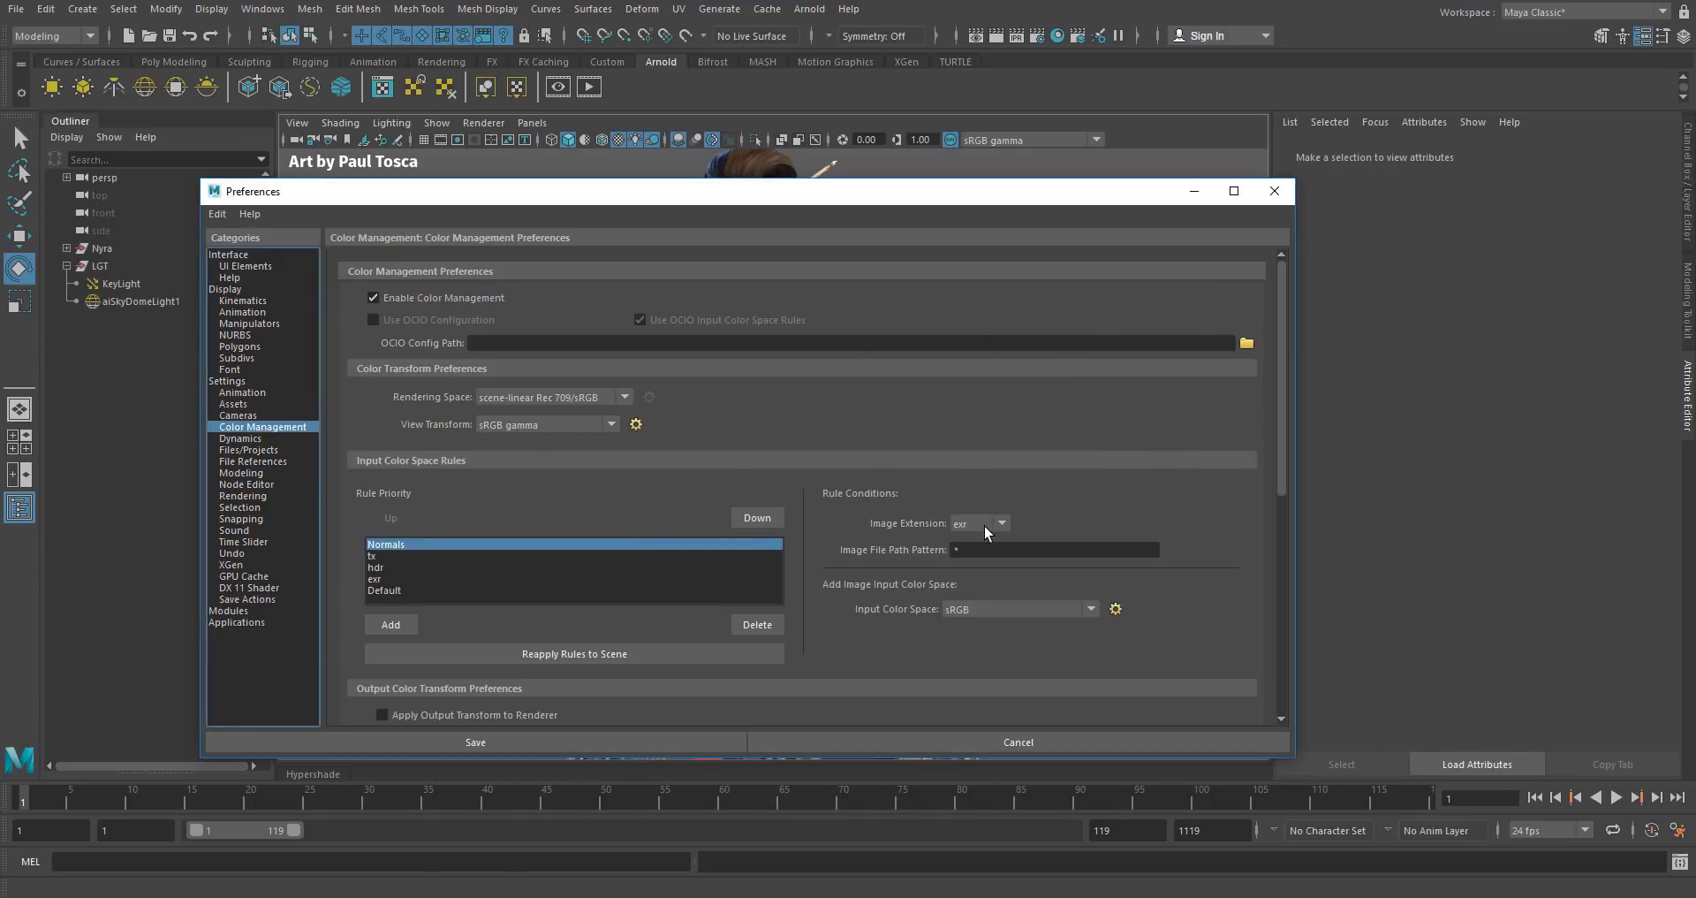
pyautogui.moveTo(950, 535)
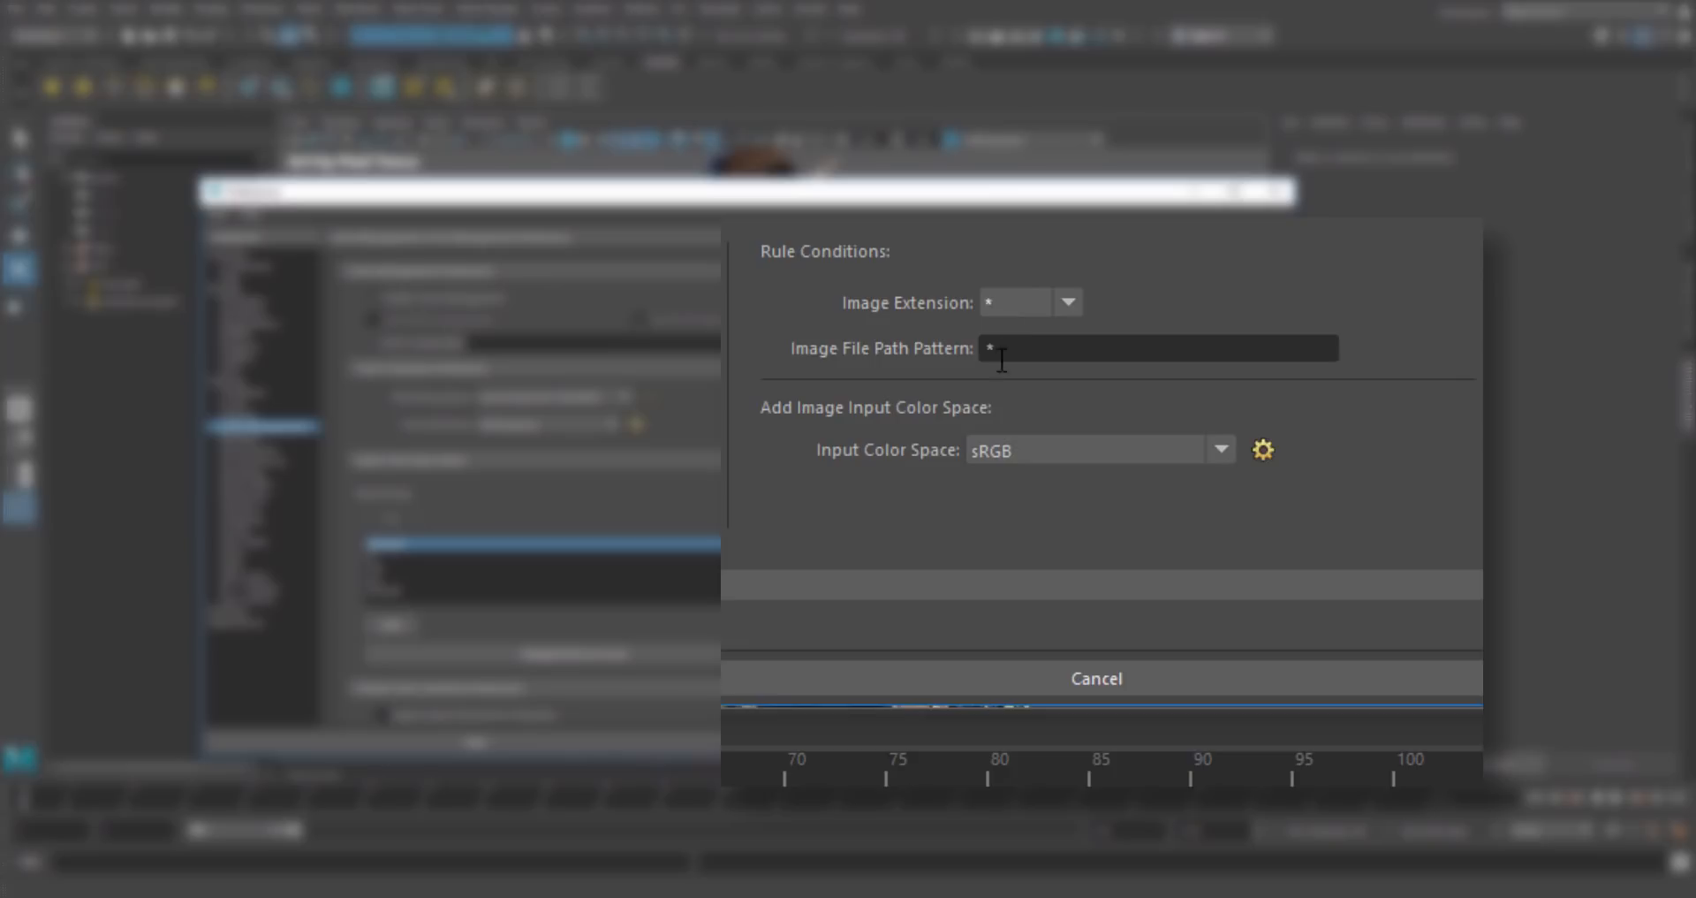
# - Set the Normals rule's file path pattern to *_n* and pick its input color space
pyautogui.click(1158, 347)
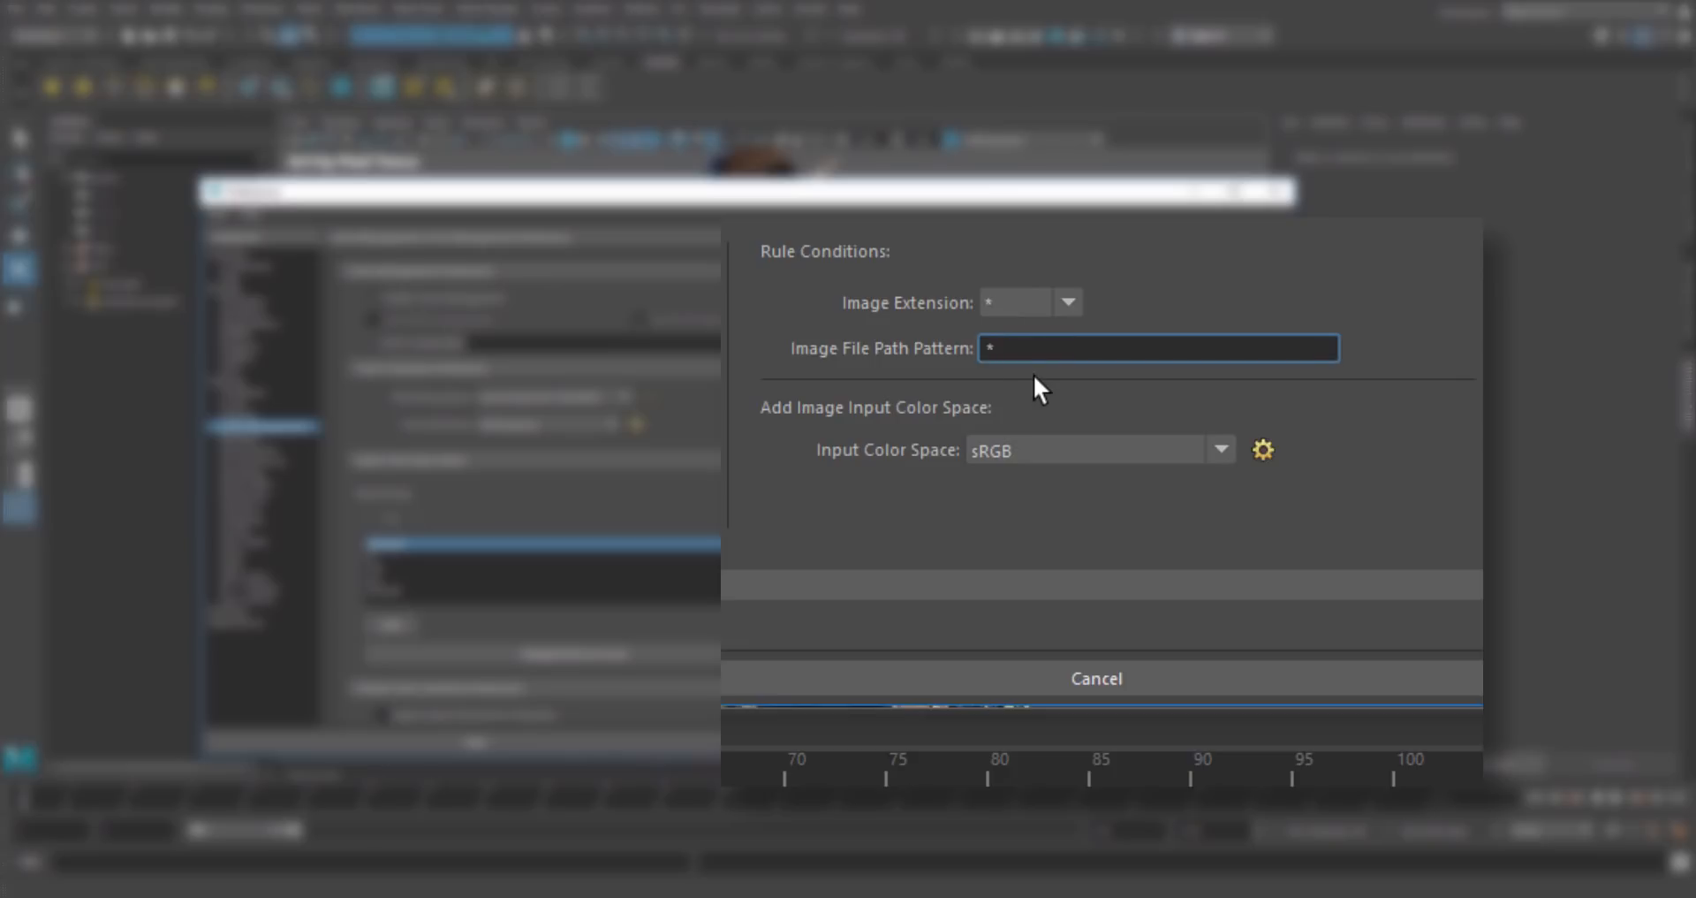
pyautogui.write('_n')
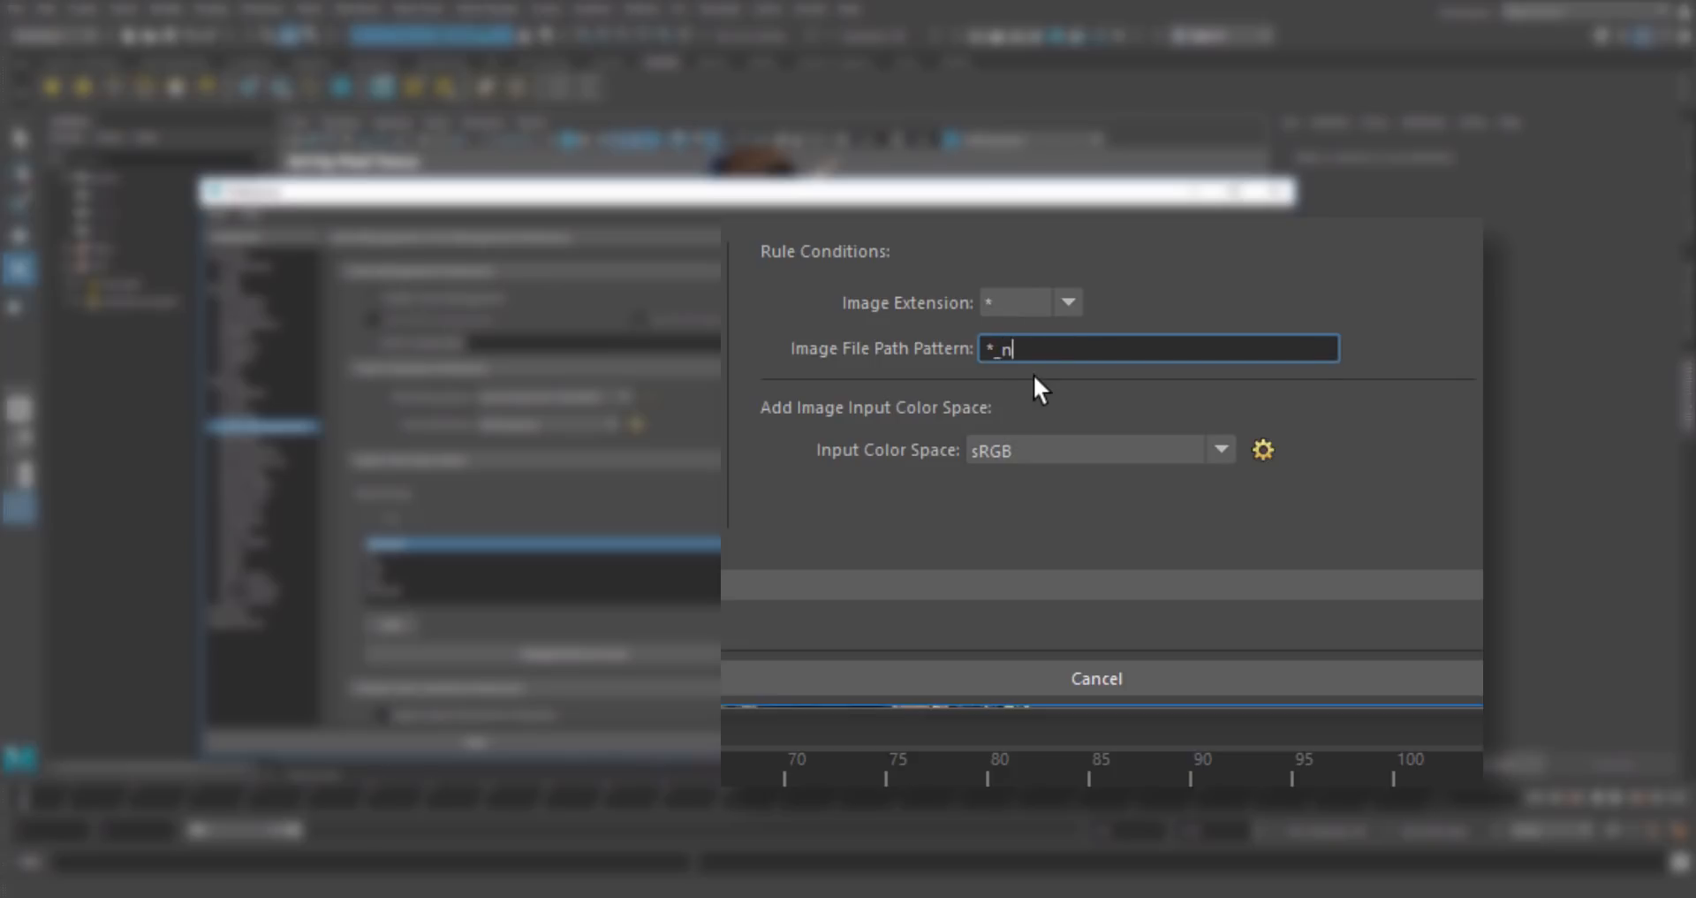
pyautogui.write('*')
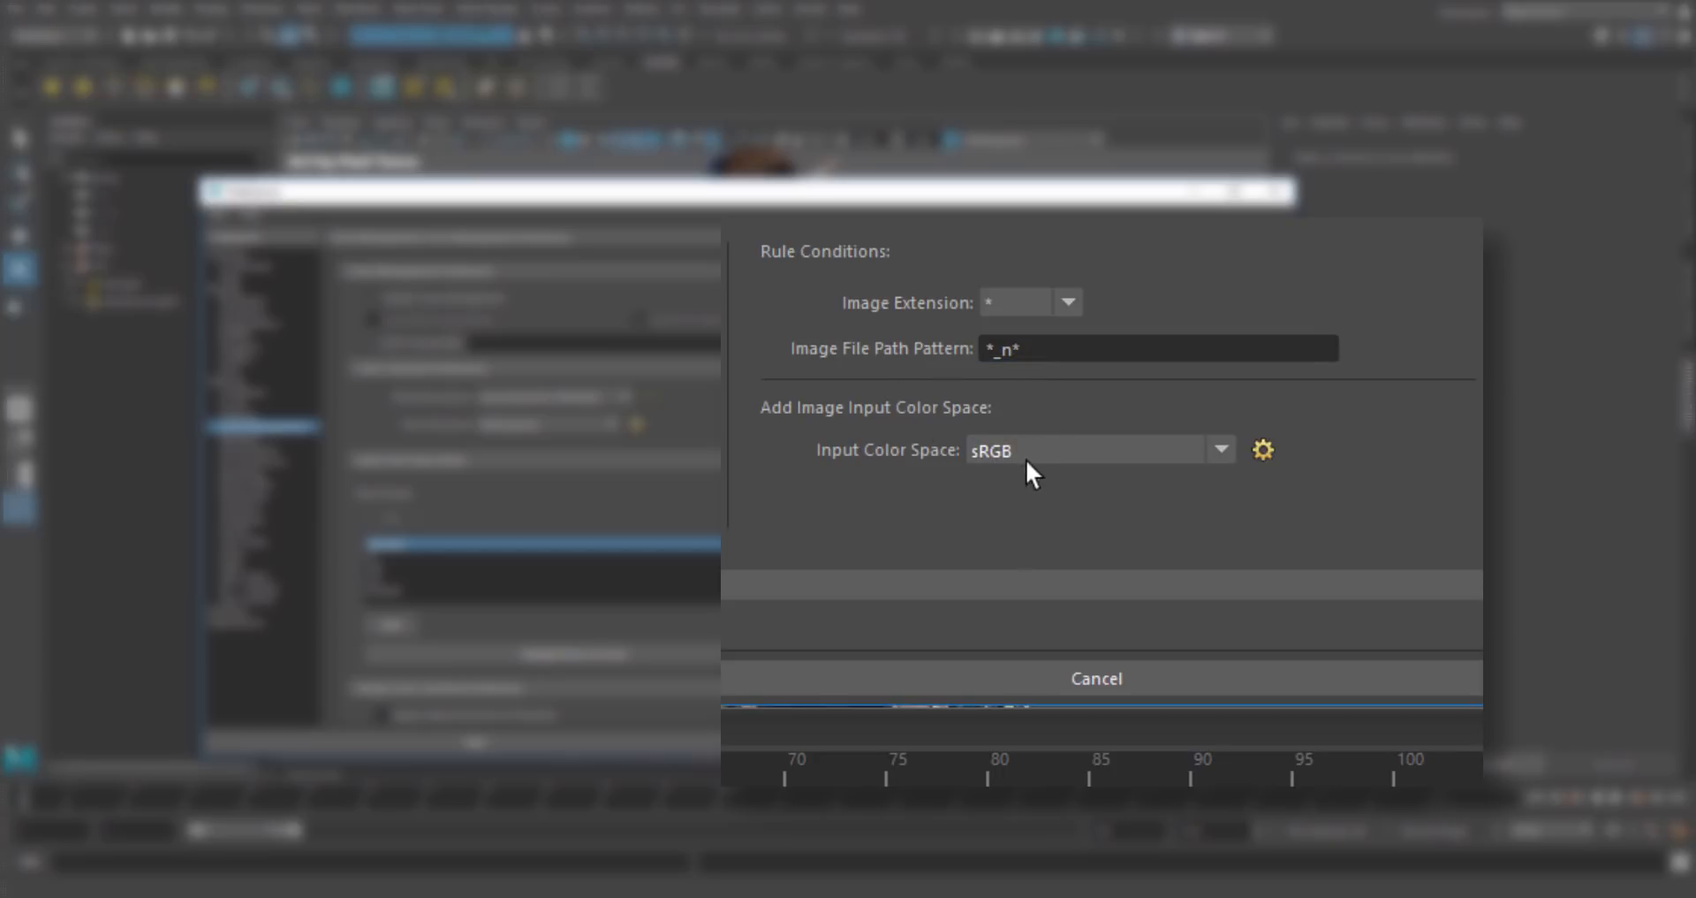
pyautogui.click(1096, 449)
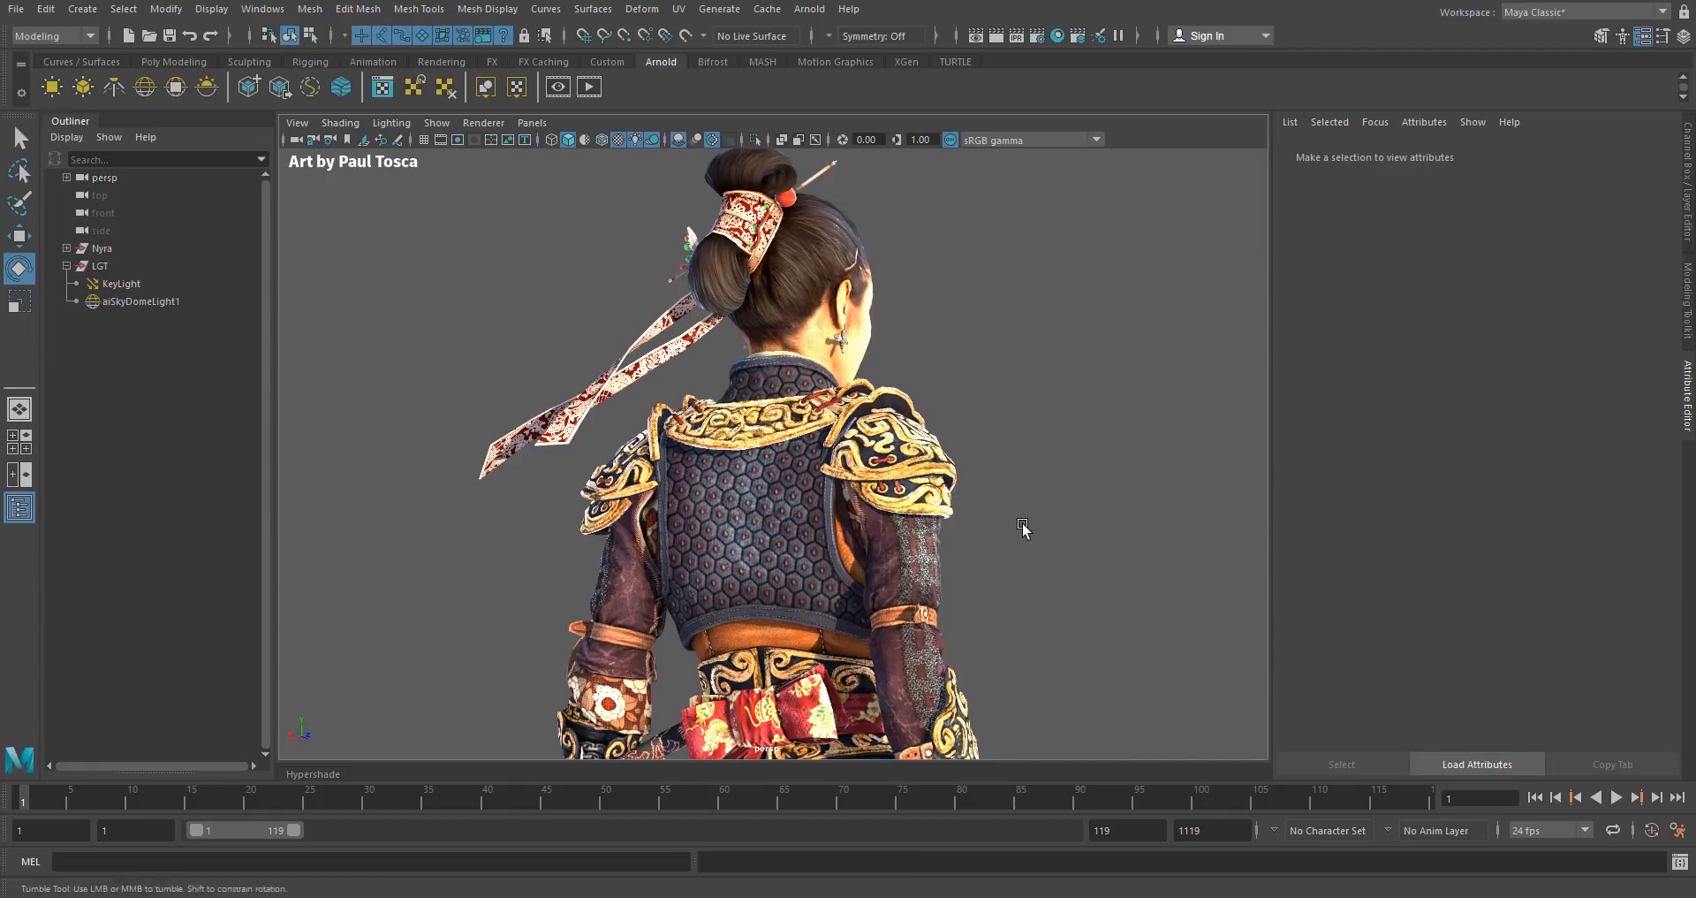
pyautogui.moveTo(1025, 530); pyautogui.dragTo(1003, 515)
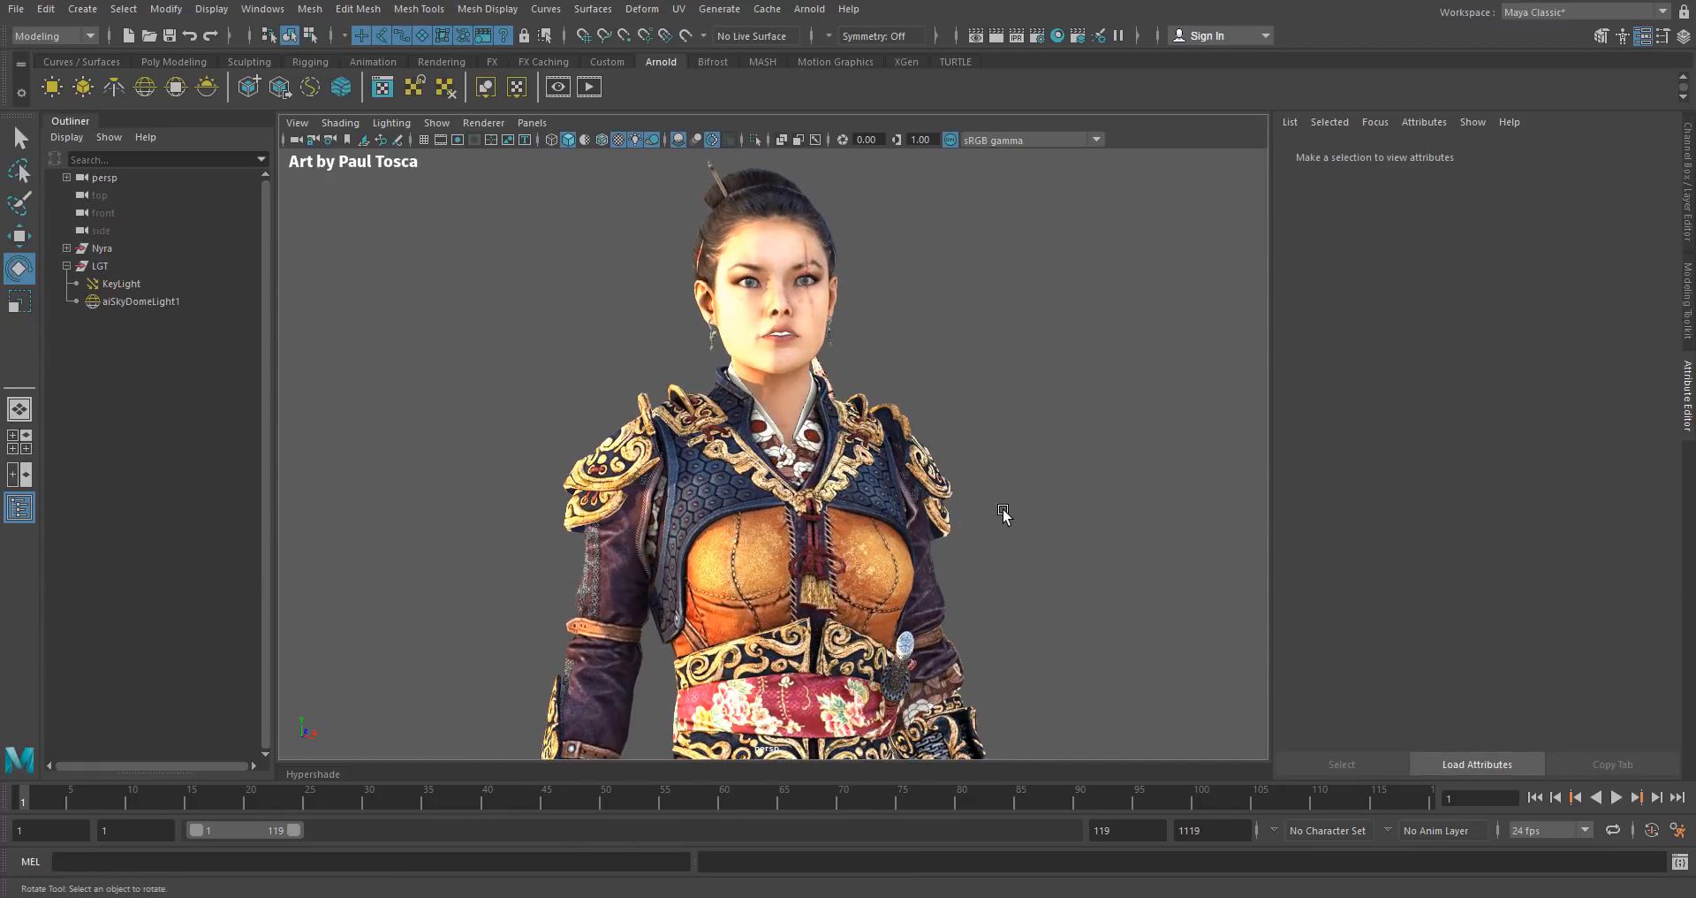
pyautogui.moveTo(1003, 513); pyautogui.dragTo(911, 526)
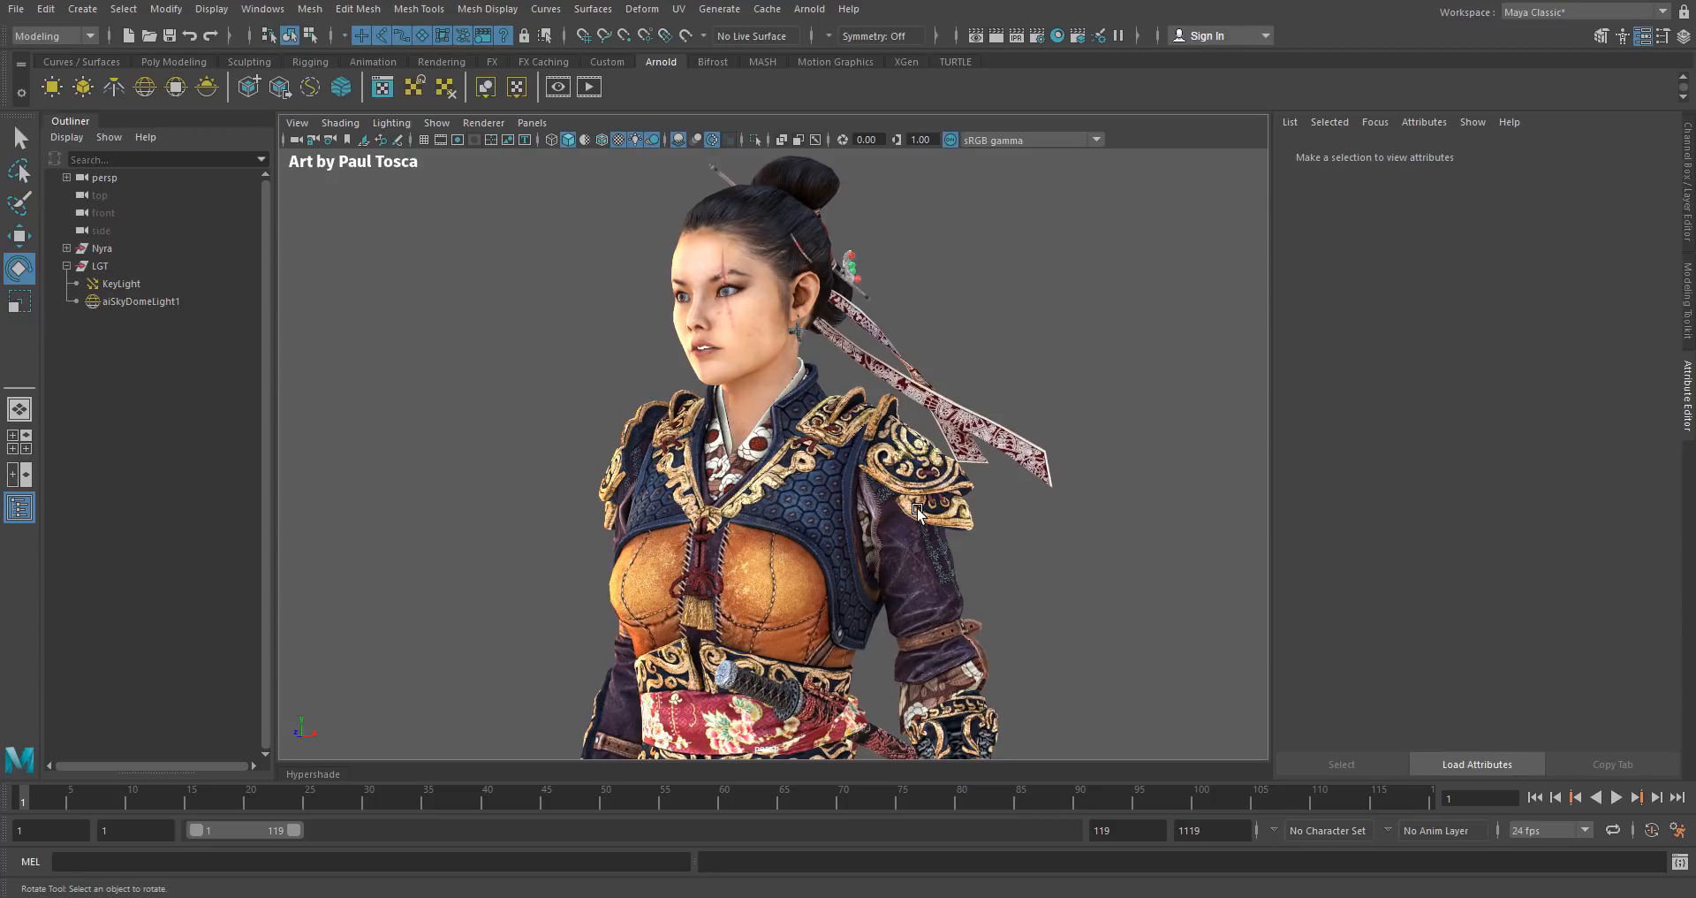
pyautogui.moveTo(700, 505)
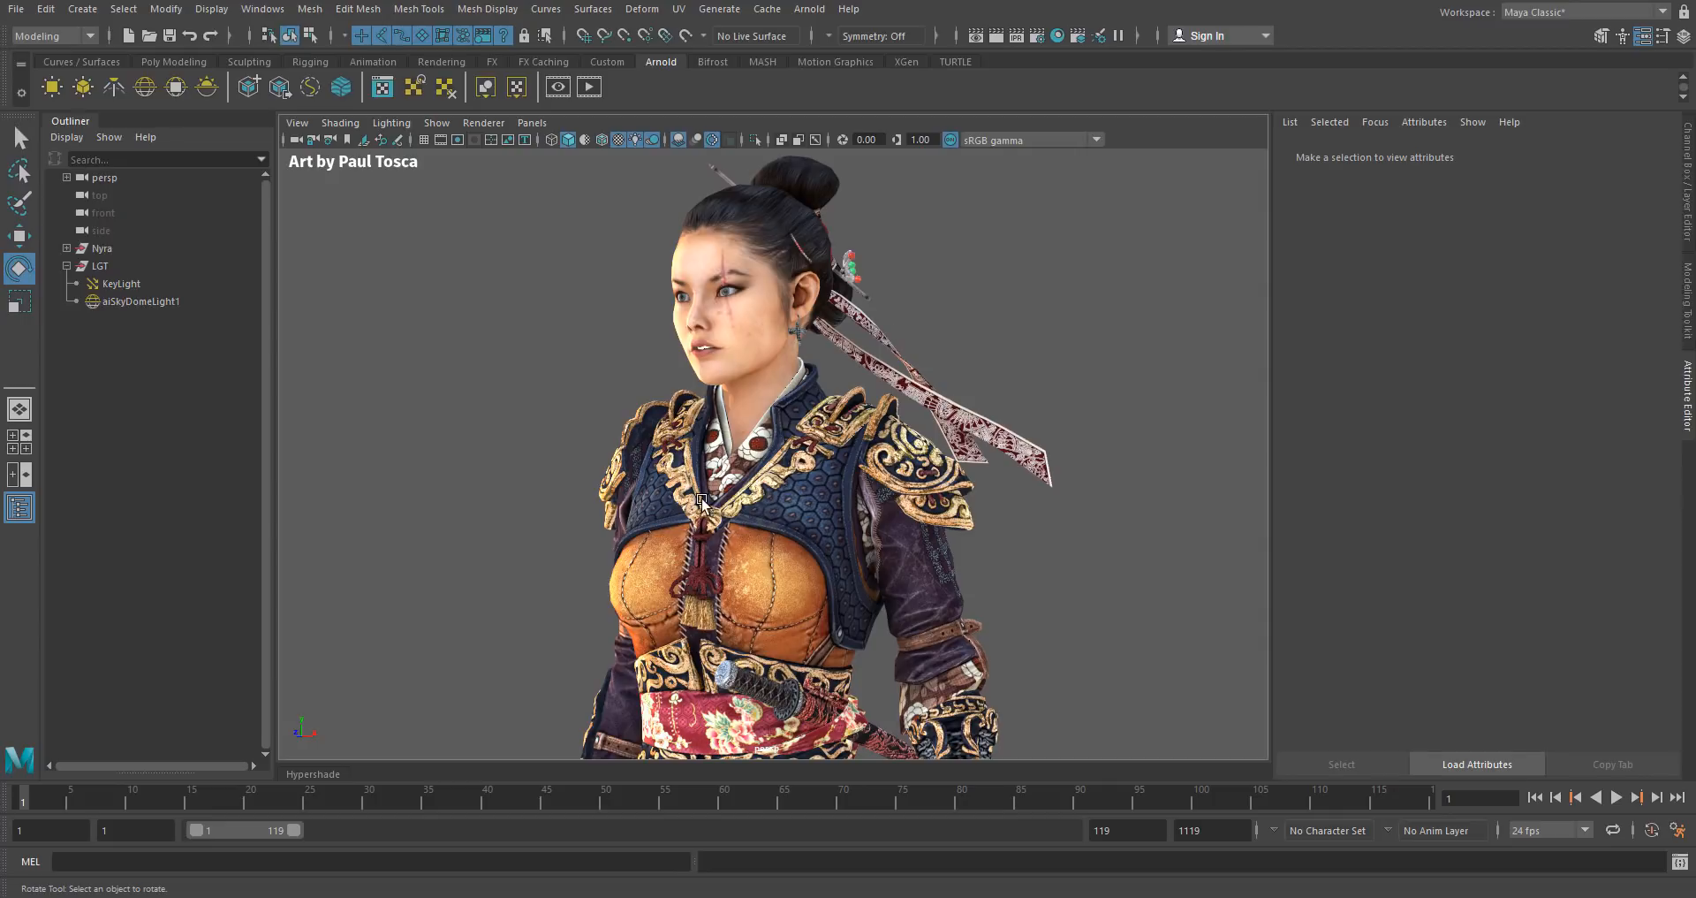
pyautogui.moveTo(982, 484)
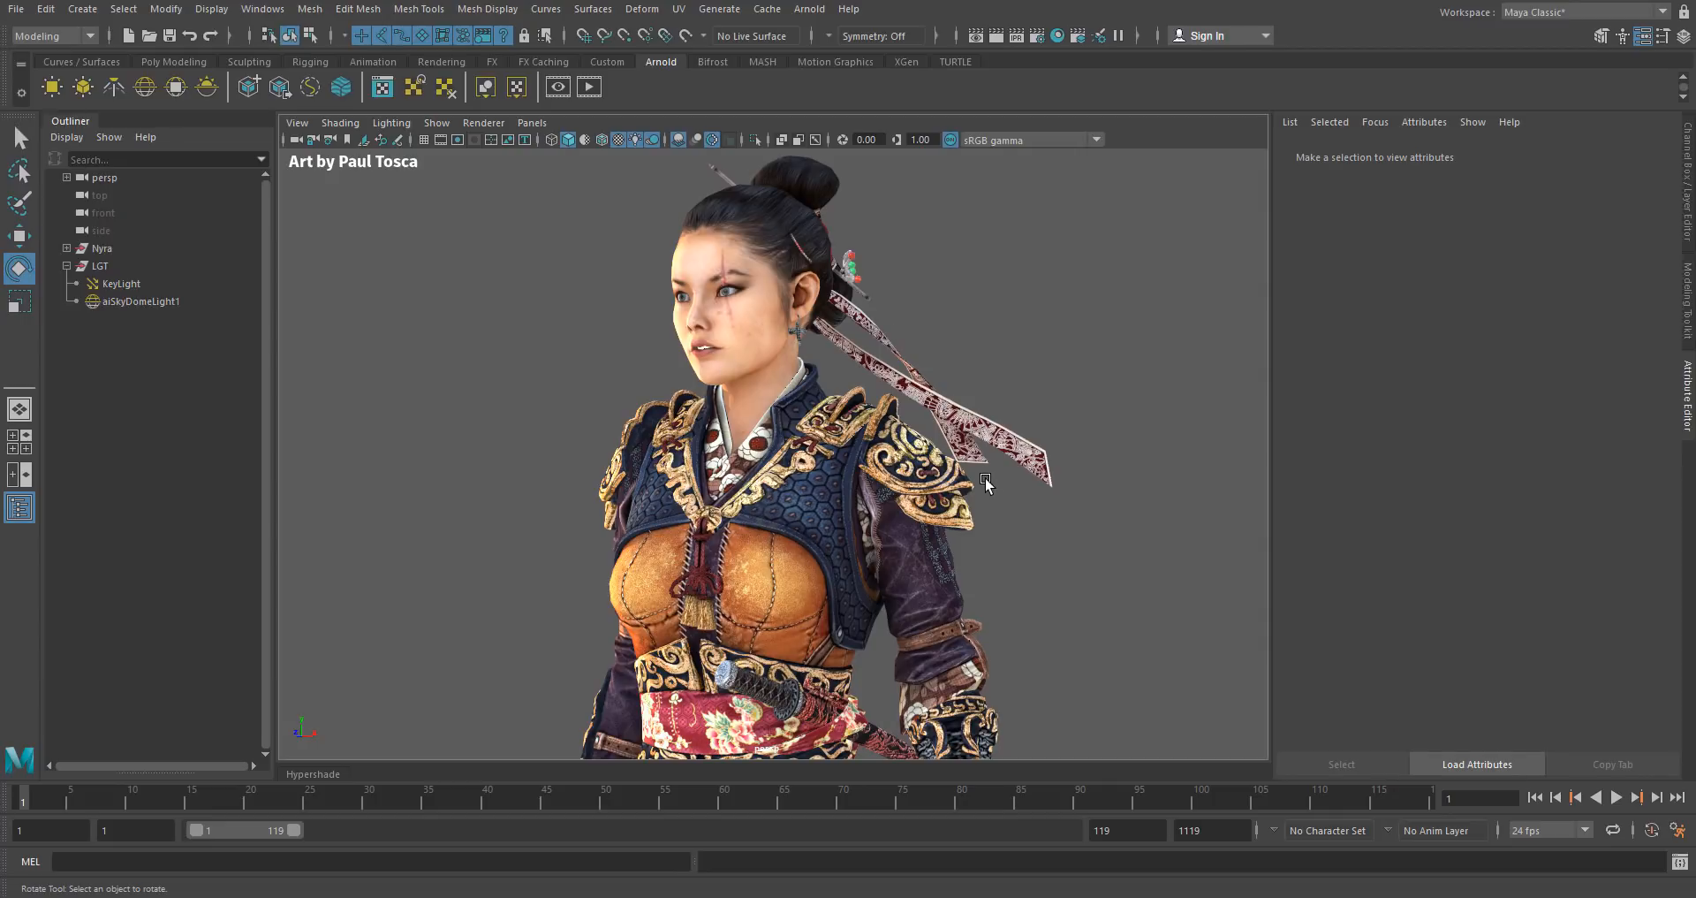
pyautogui.moveTo(992, 540)
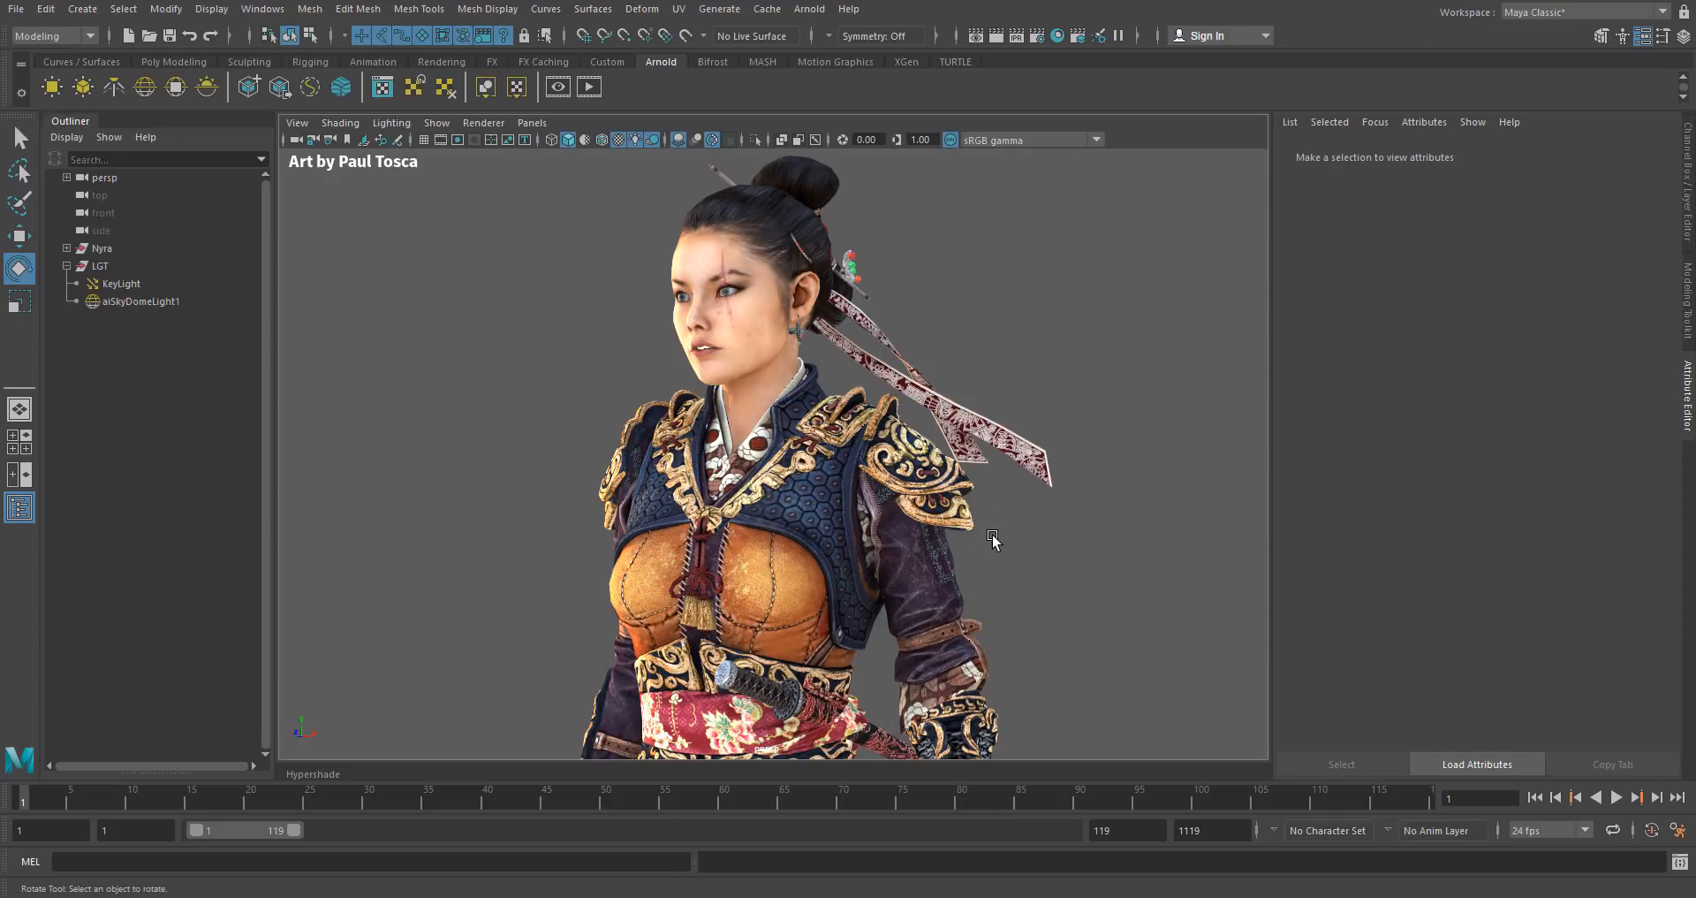
pyautogui.moveTo(992, 539); pyautogui.dragTo(916, 478)
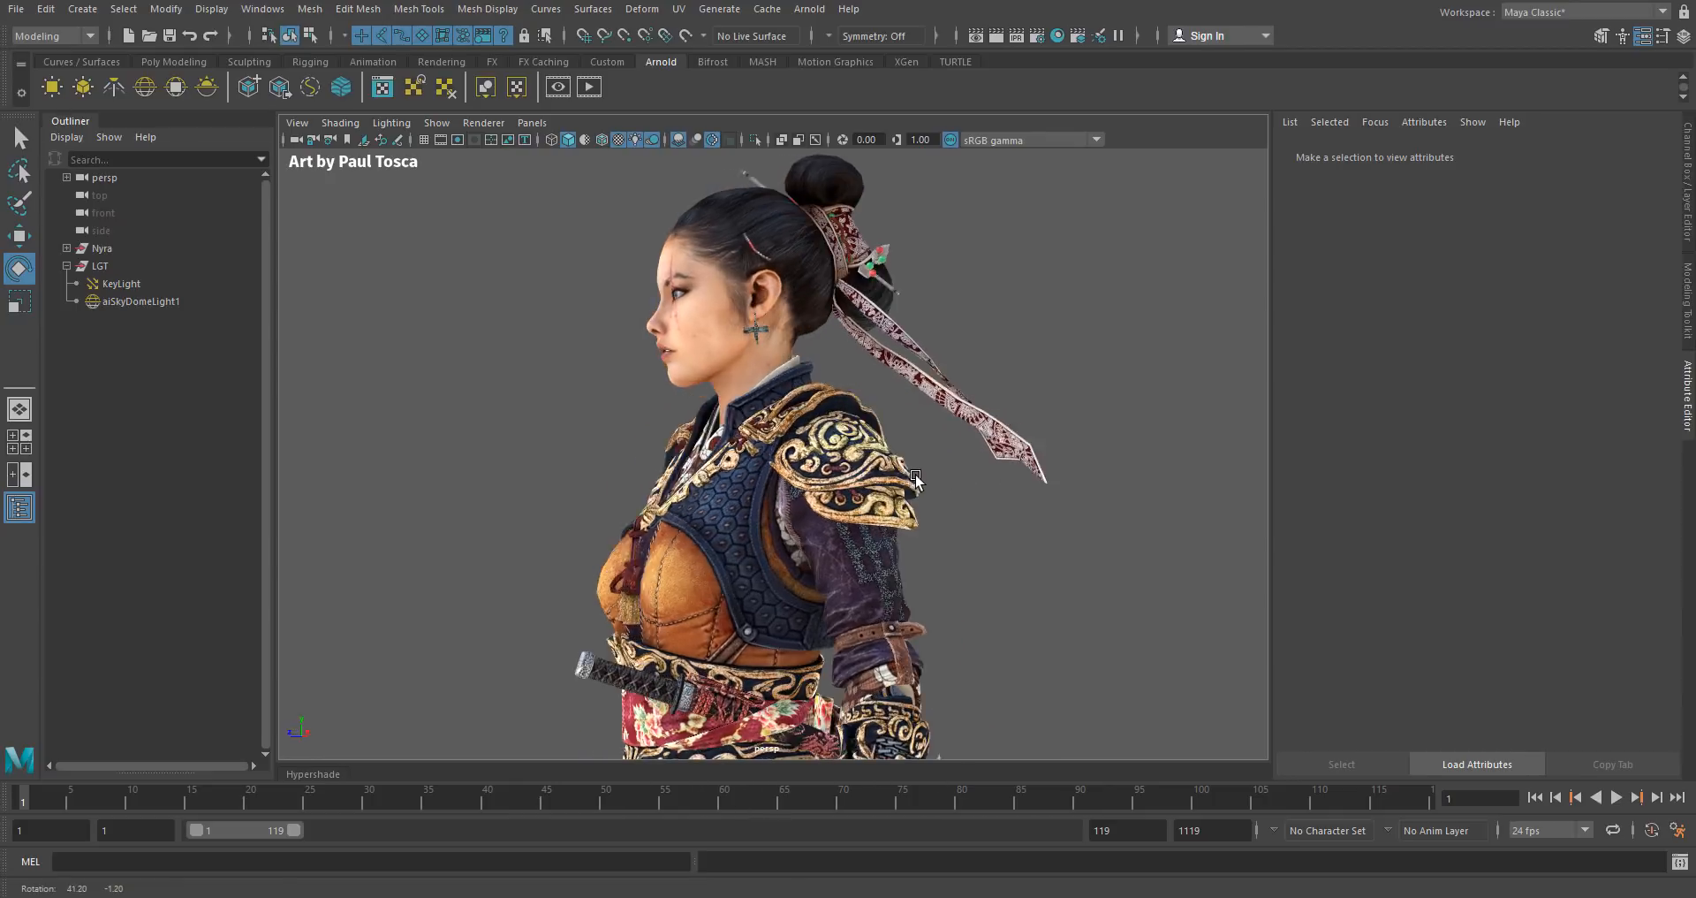
pyautogui.moveTo(914, 481); pyautogui.dragTo(1076, 454)
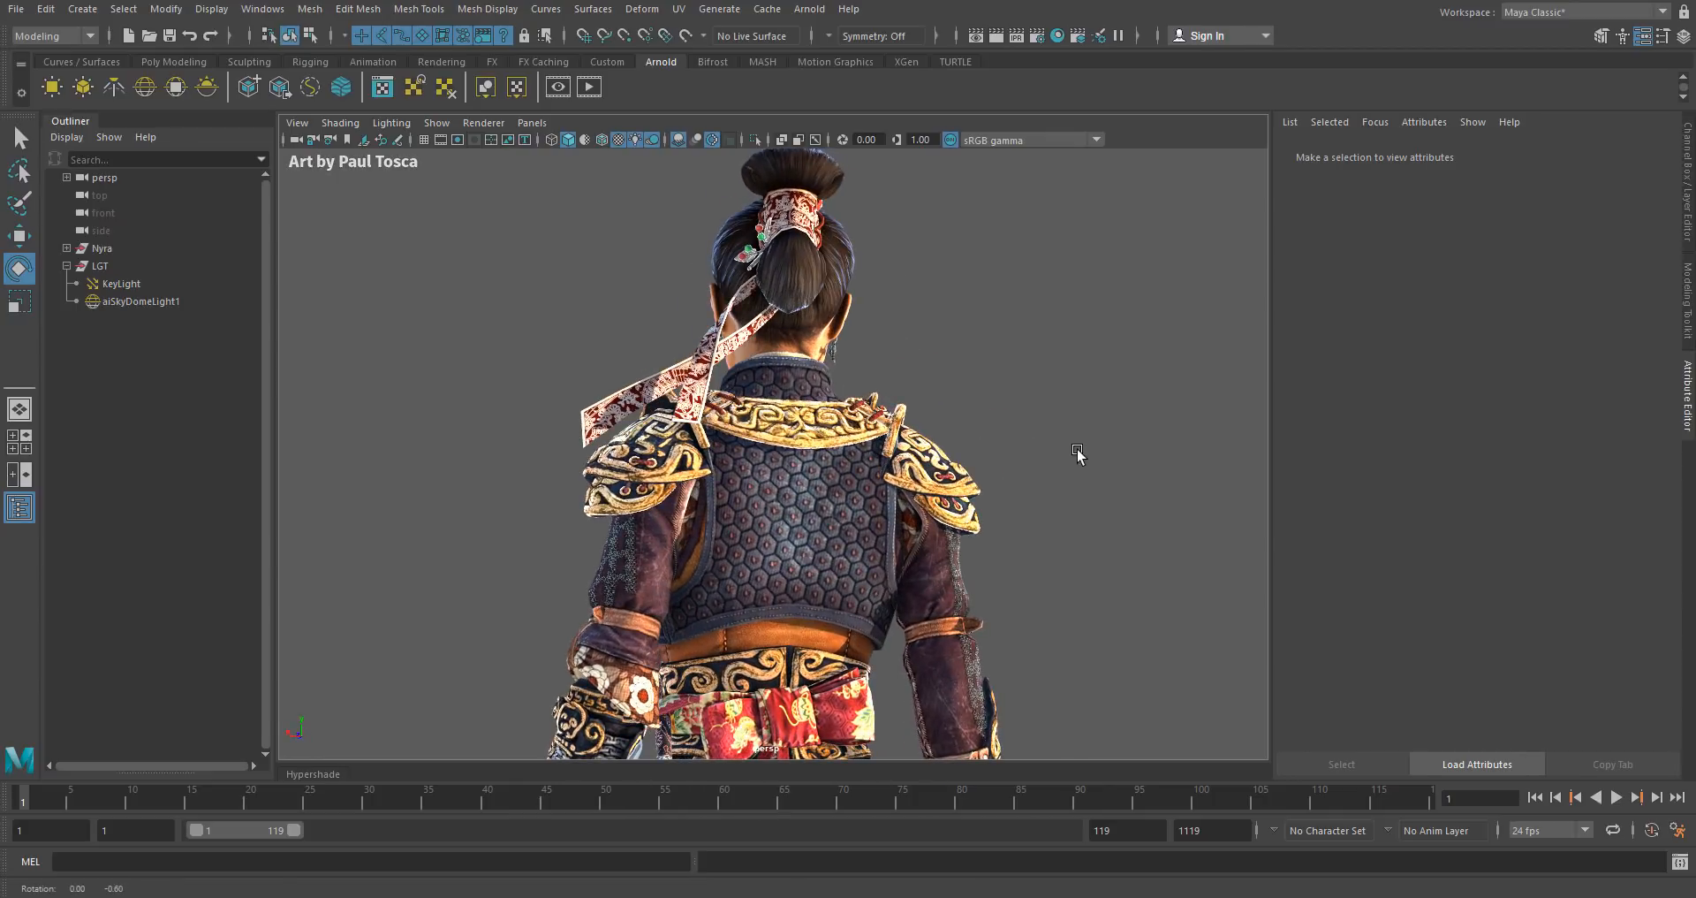